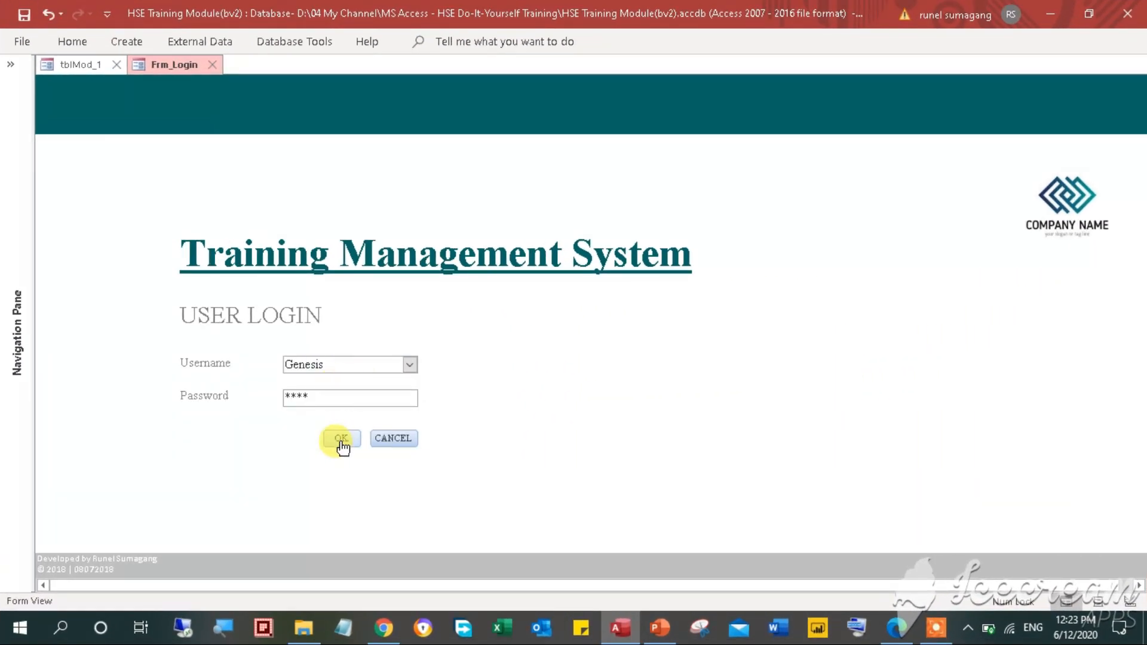
Log in as Genesis and start the Crane & Hoist Safety quiz from the module list.
{"action": "left_click", "coordinate": [339, 438]}
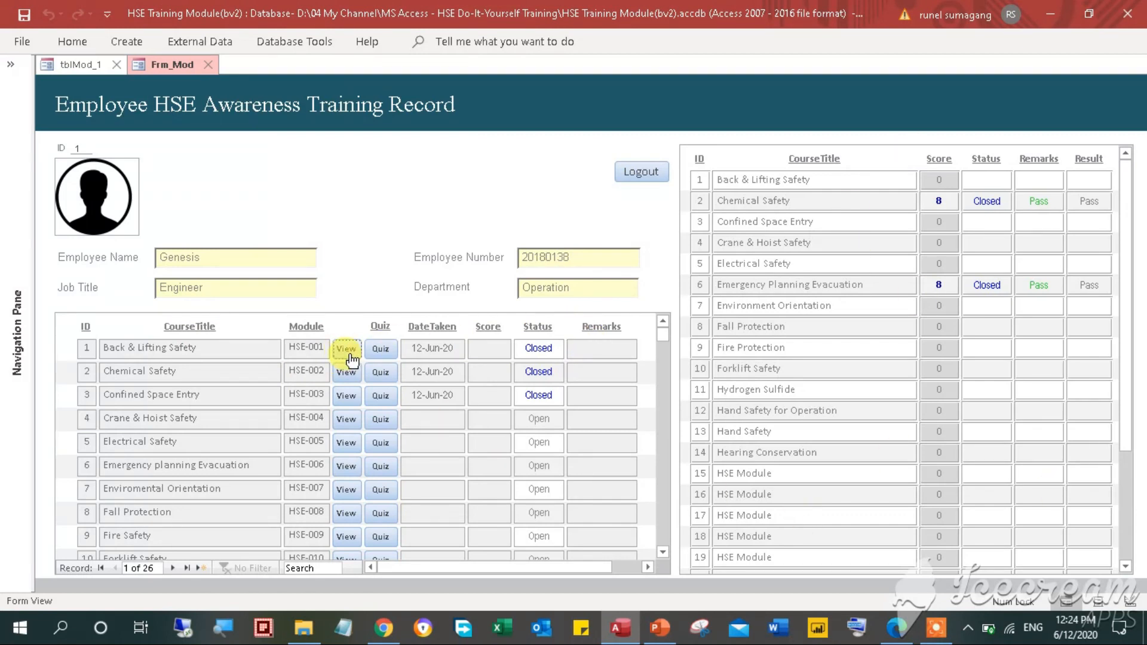
{"action": "left_click", "coordinate": [345, 420]}
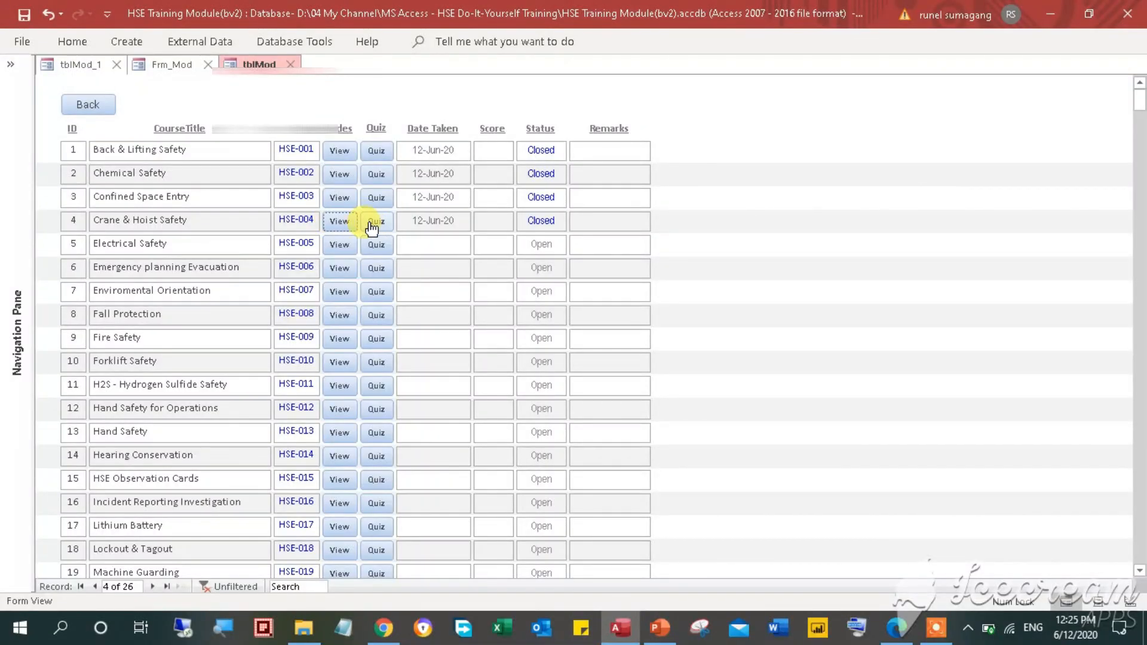
{"action": "left_click", "coordinate": [376, 221]}
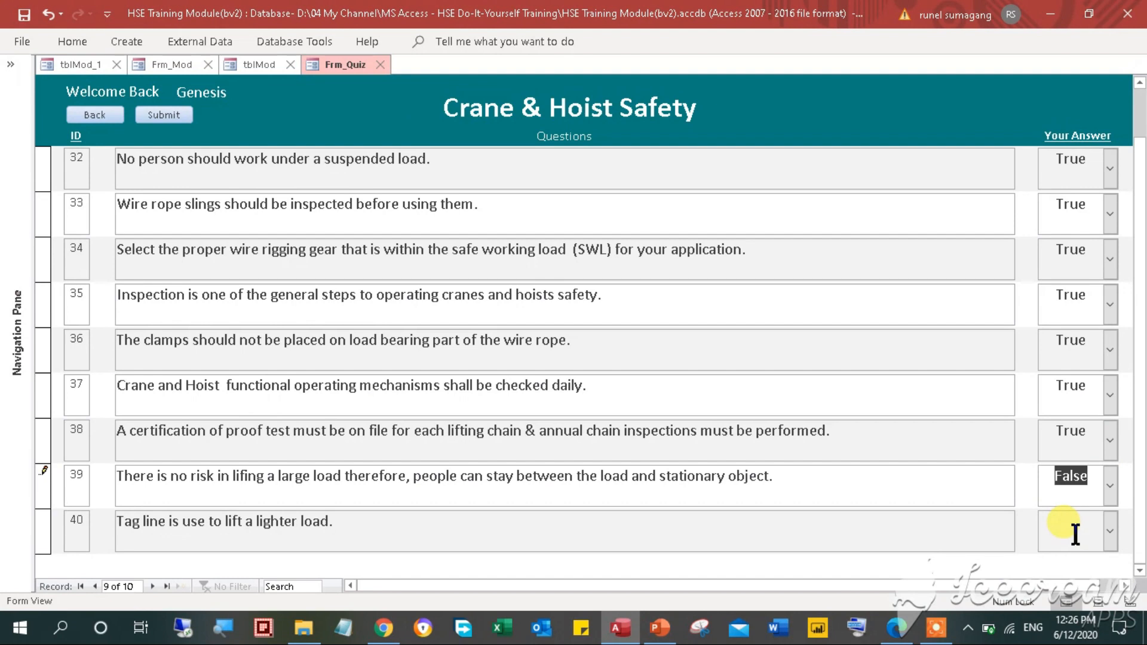
Submit the quiz, preview the passing certificate and print it to PDF.
{"action": "left_click", "coordinate": [163, 115]}
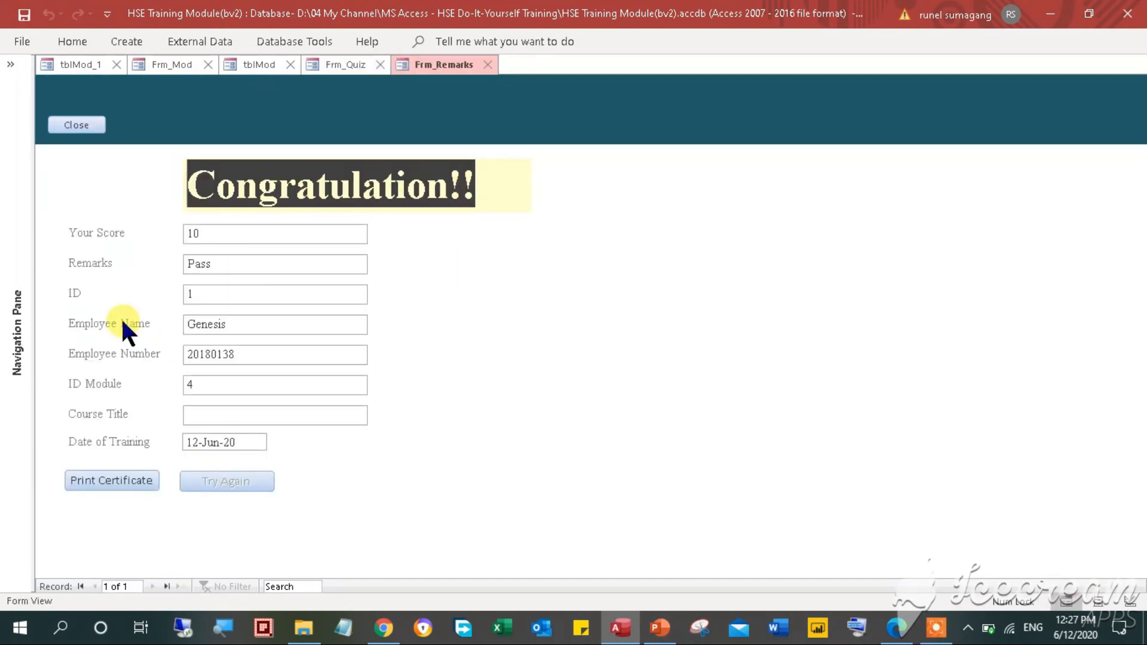
{"action": "left_click", "coordinate": [111, 480]}
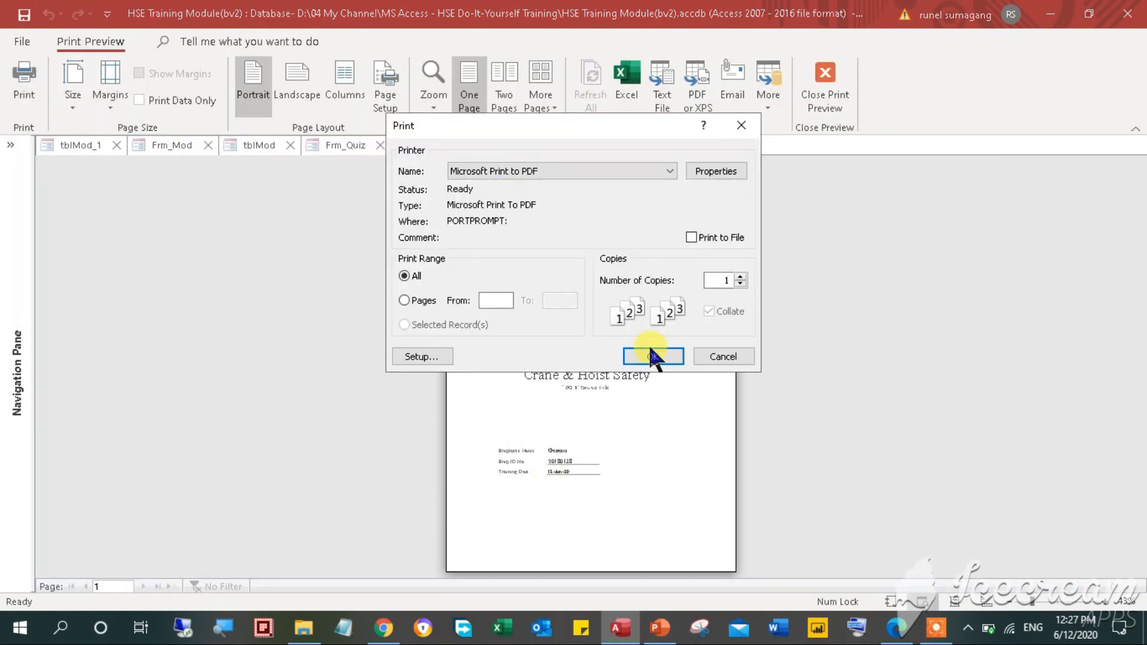
{"action": "left_click", "coordinate": [653, 356]}
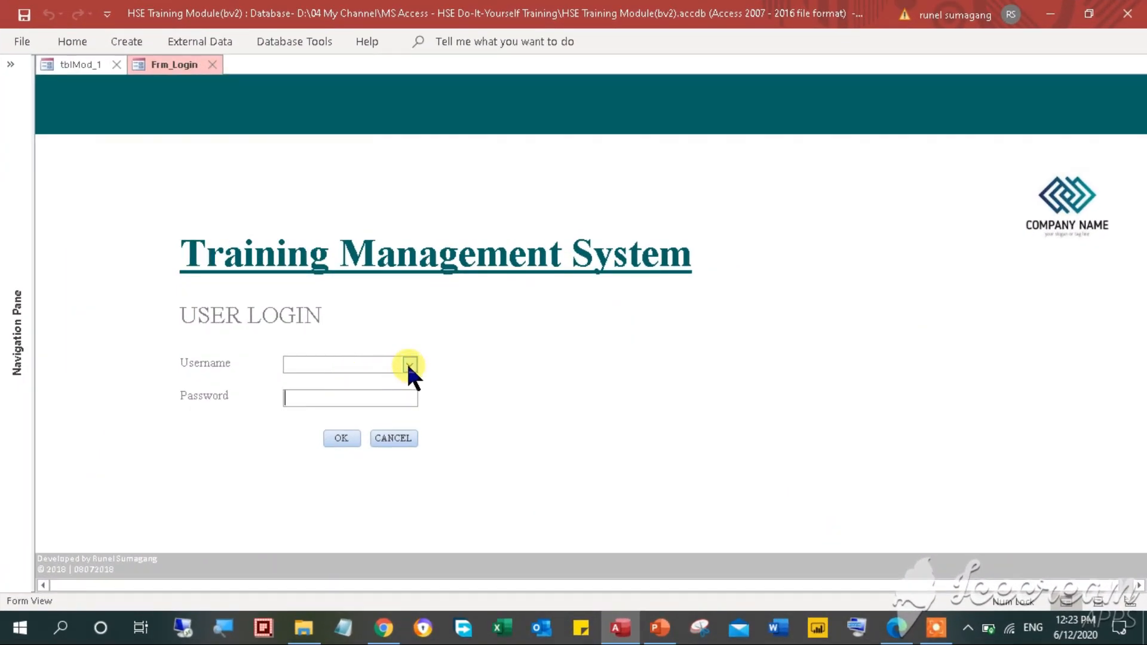
Log in as Genesis with the password to reach the HSE awareness training record.
{"action": "left_click", "coordinate": [409, 366]}
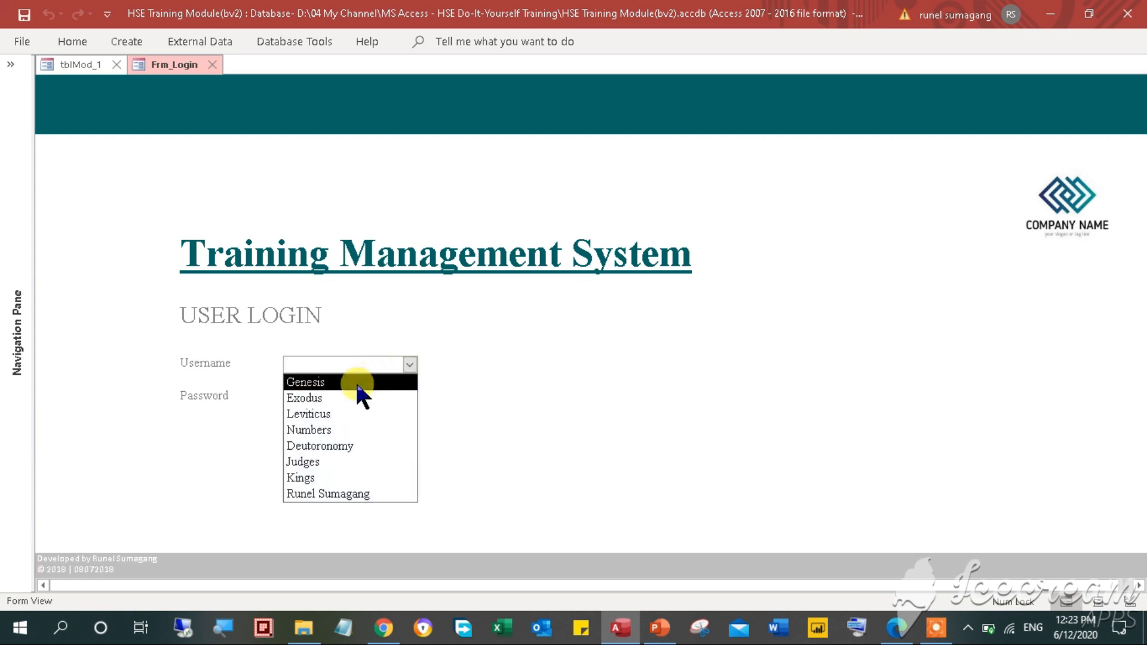
{"action": "left_click", "coordinate": [306, 382]}
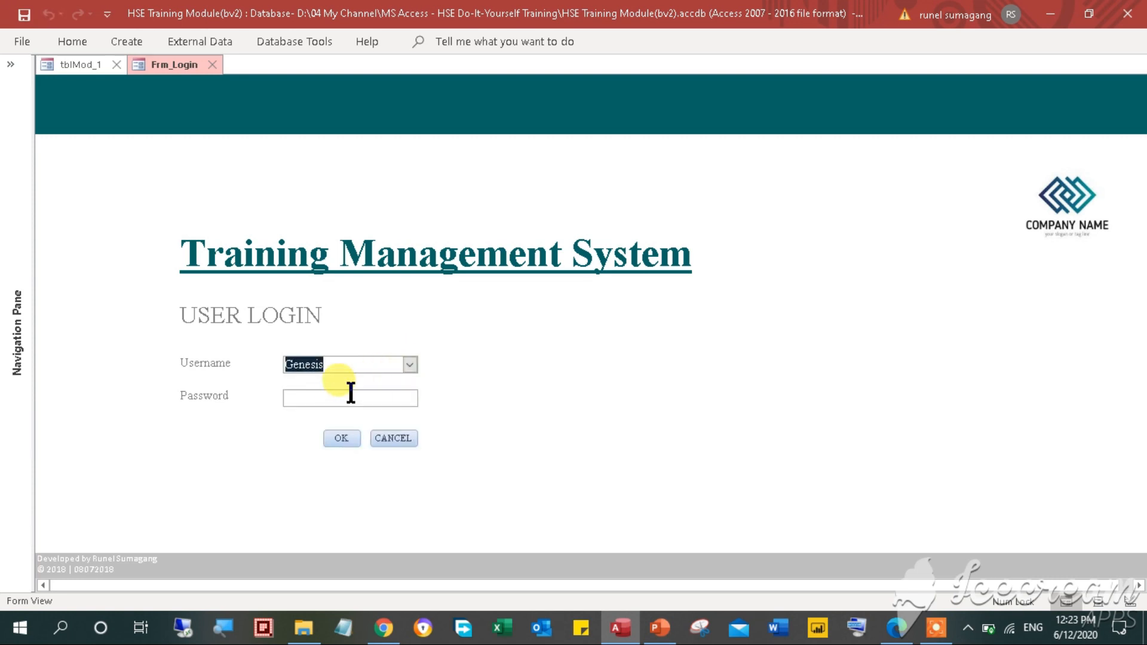
{"action": "type", "text": "*"}
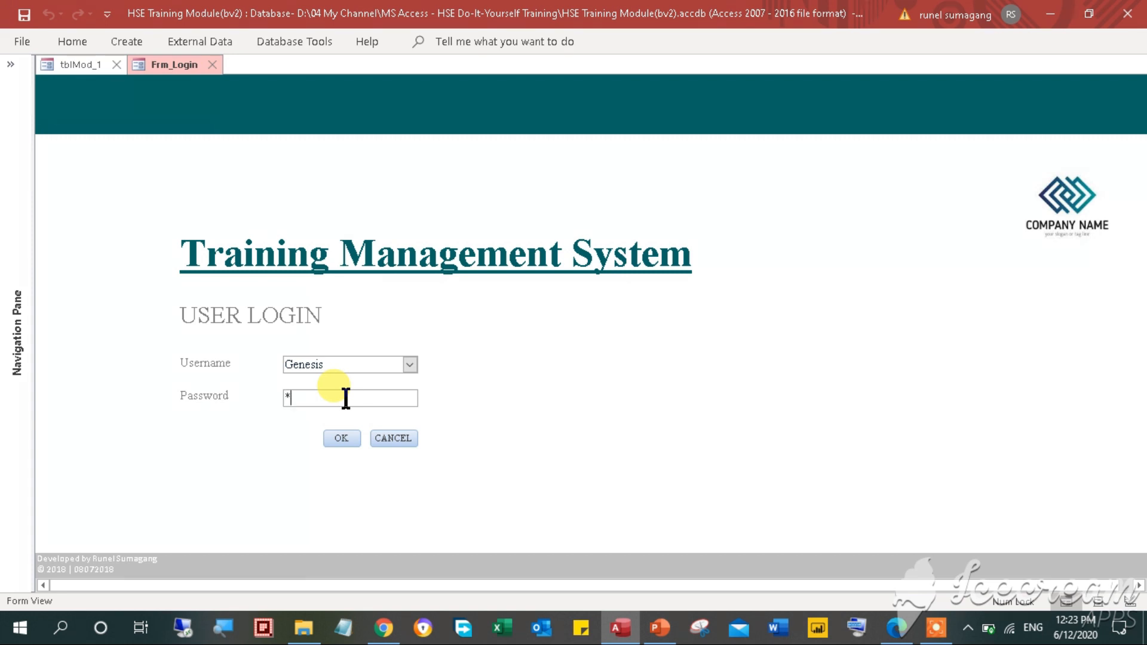
{"action": "type", "text": "***"}
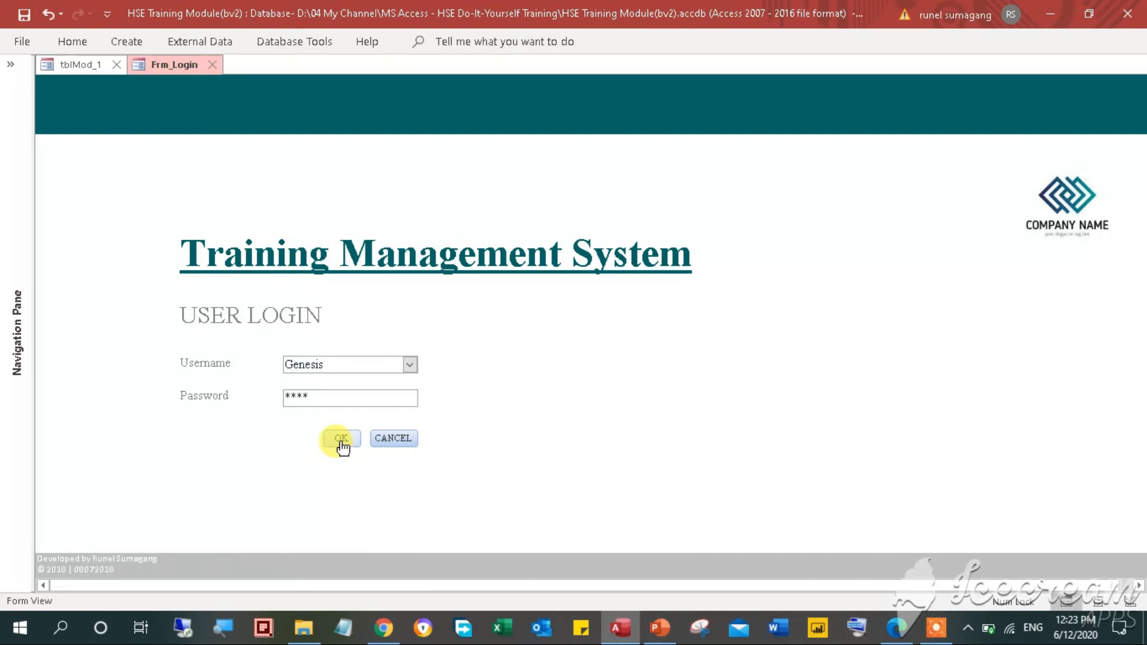
{"action": "left_click", "coordinate": [339, 438]}
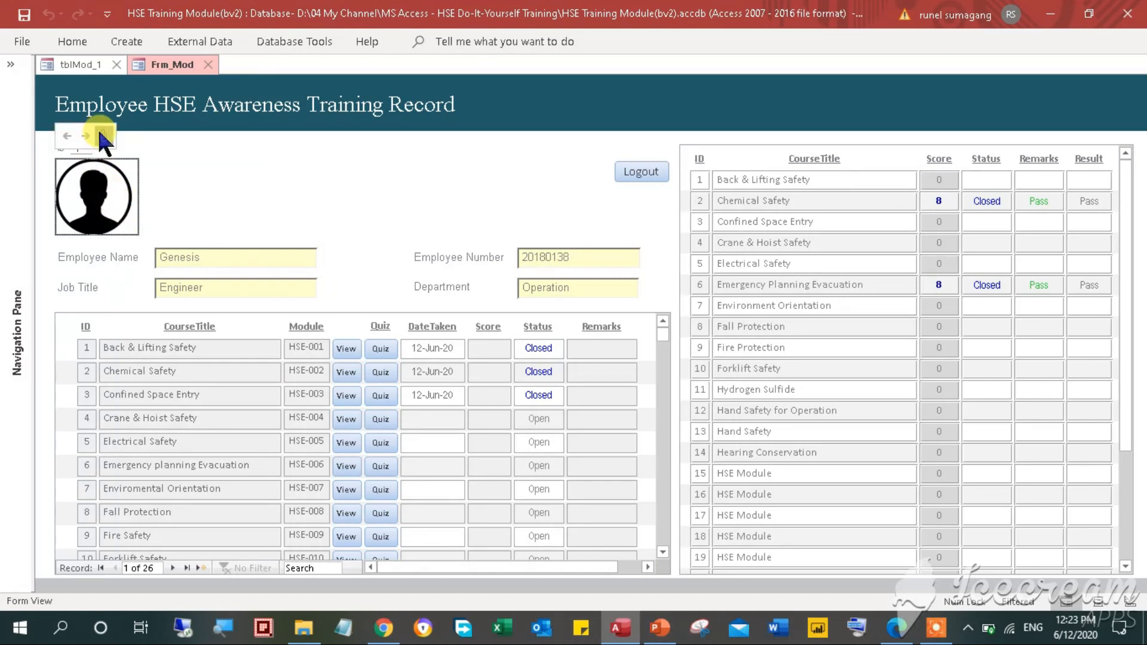
{"action": "left_click", "coordinate": [100, 135]}
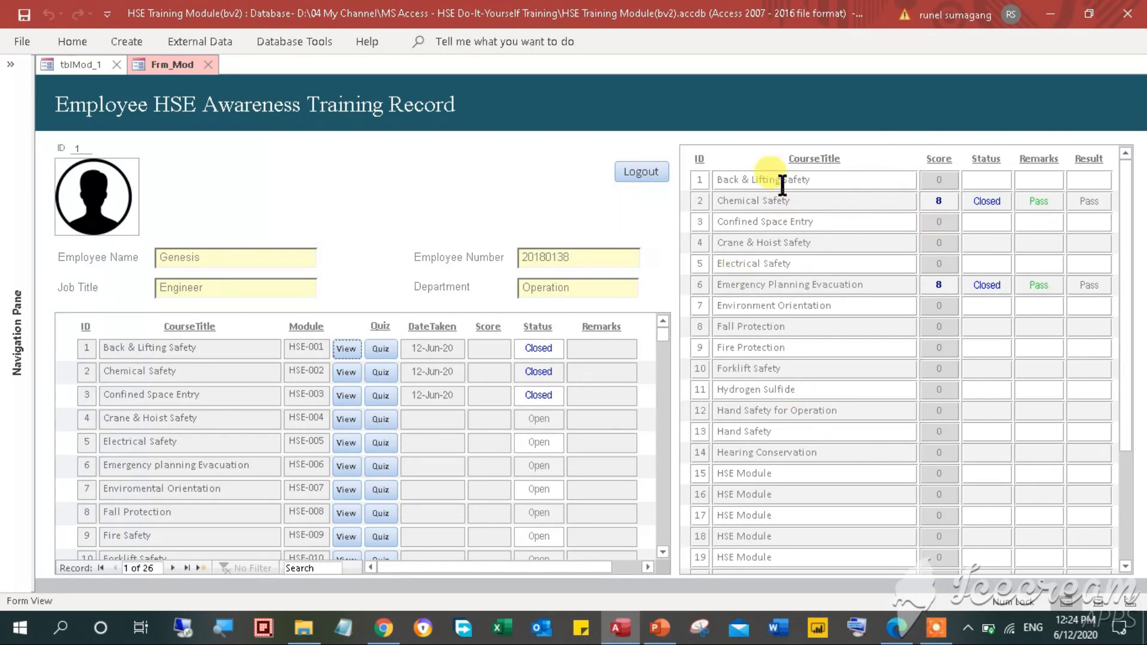
{"action": "mouse_move", "coordinate": [810, 523]}
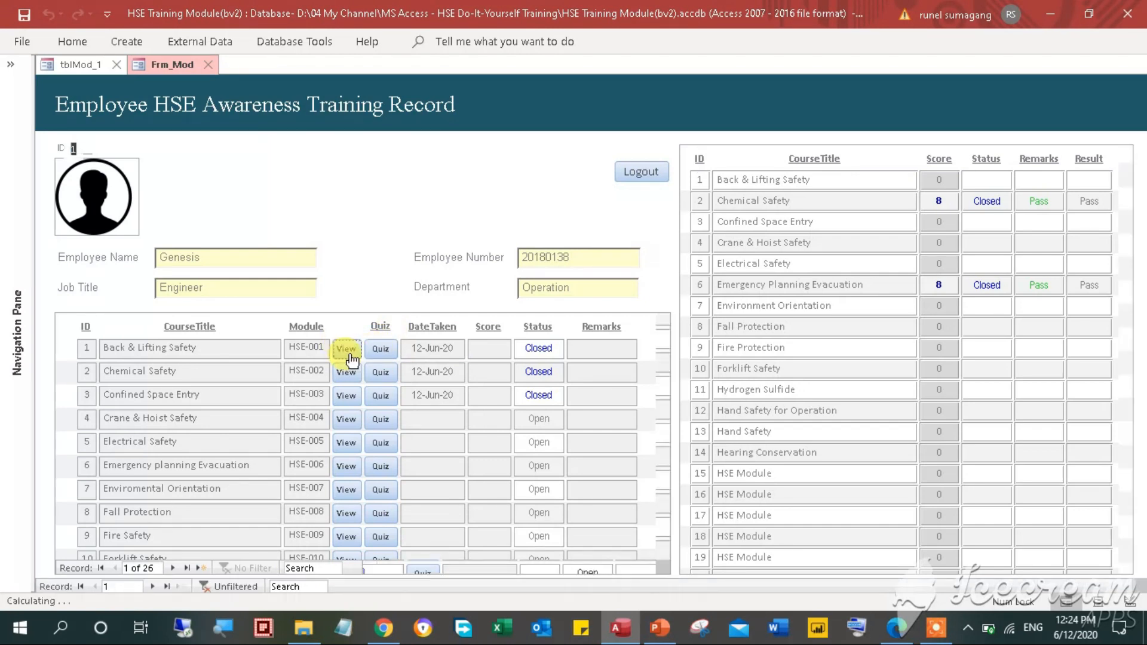
View the Crane & Hoist Safety slides so the module shows Closed, dated 12-Jun-20.
{"action": "left_click", "coordinate": [346, 348]}
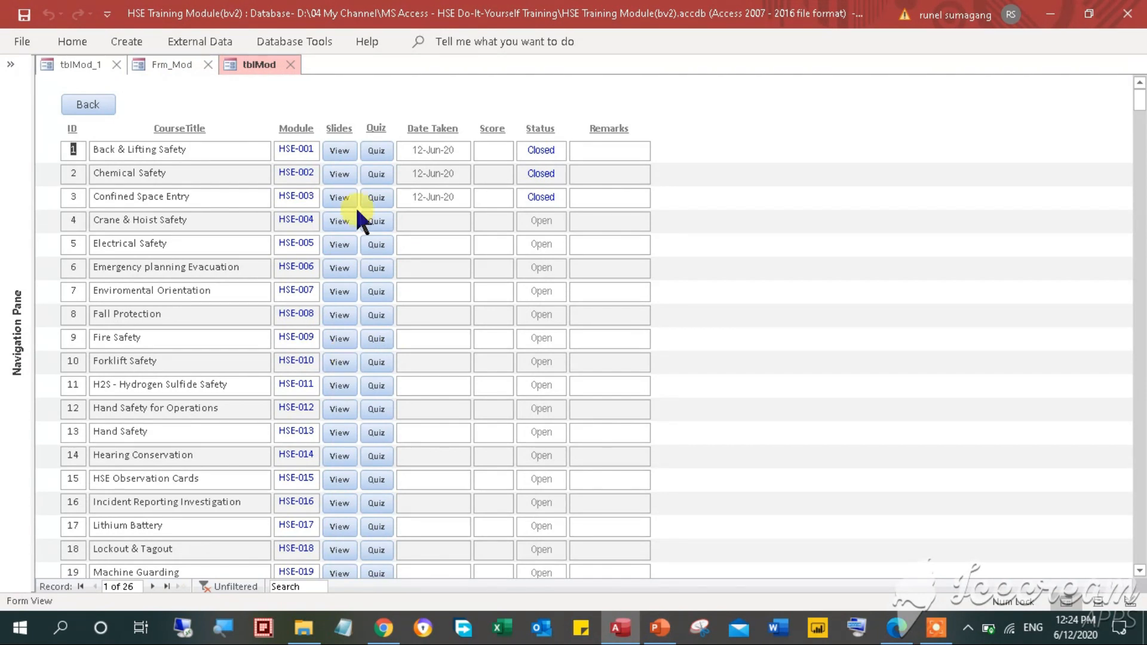
{"action": "mouse_move", "coordinate": [334, 230]}
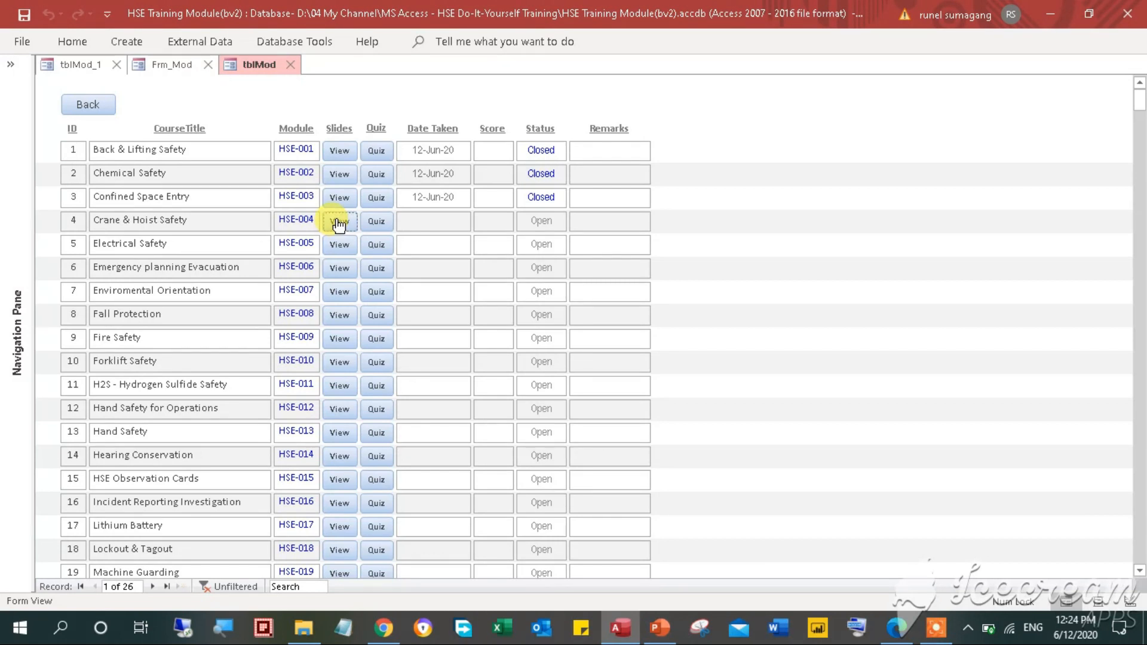
{"action": "left_click", "coordinate": [338, 219]}
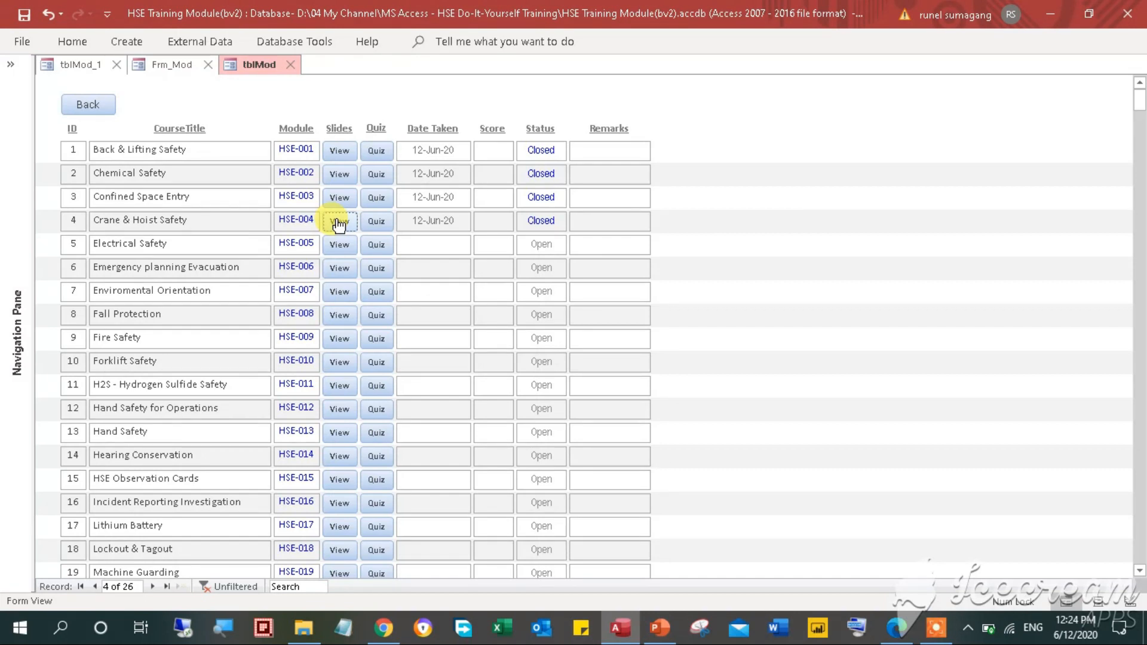
{"action": "left_click", "coordinate": [338, 220]}
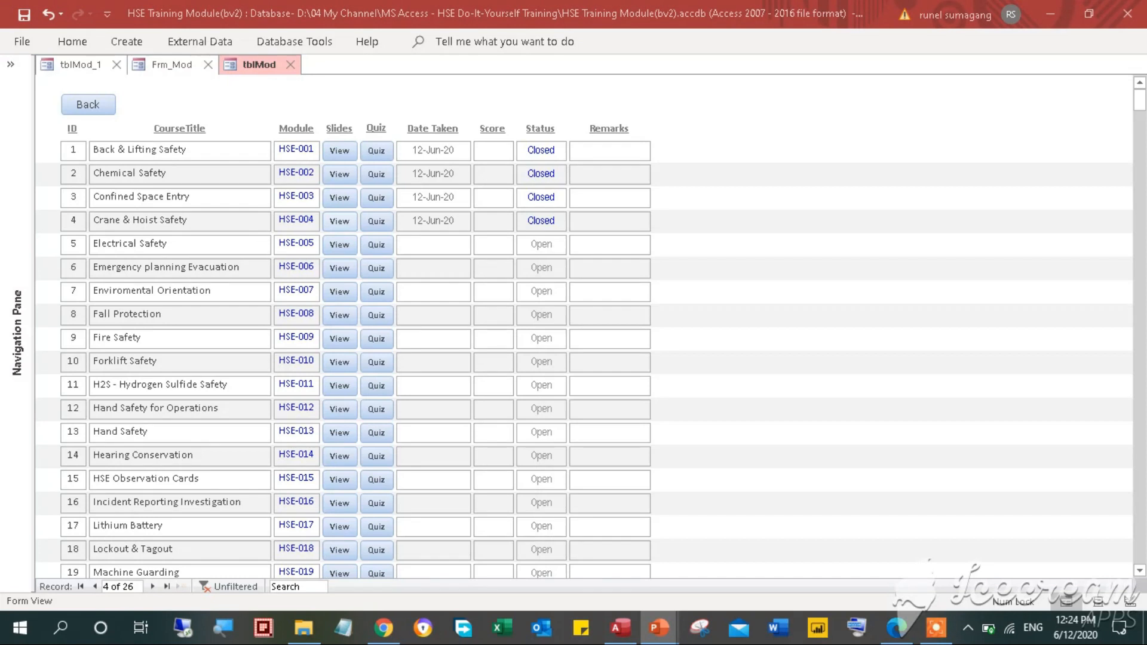
{"action": "left_click", "coordinate": [339, 221]}
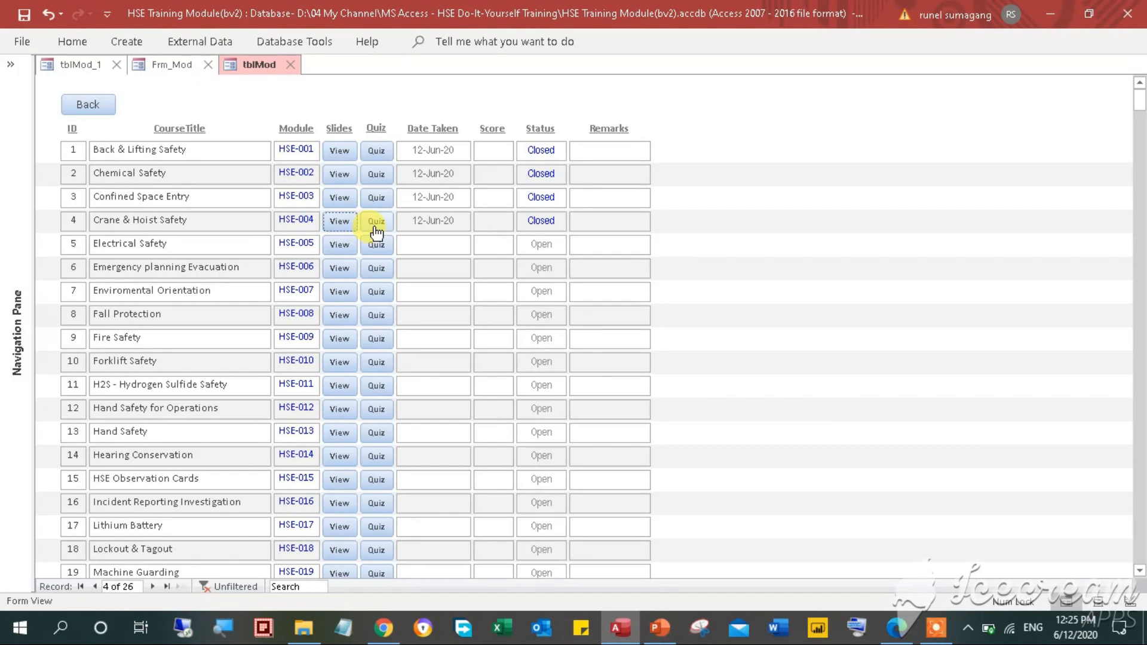
Start the Crane & Hoist Safety quiz and answer questions 31–34 True.
{"action": "left_click", "coordinate": [377, 220]}
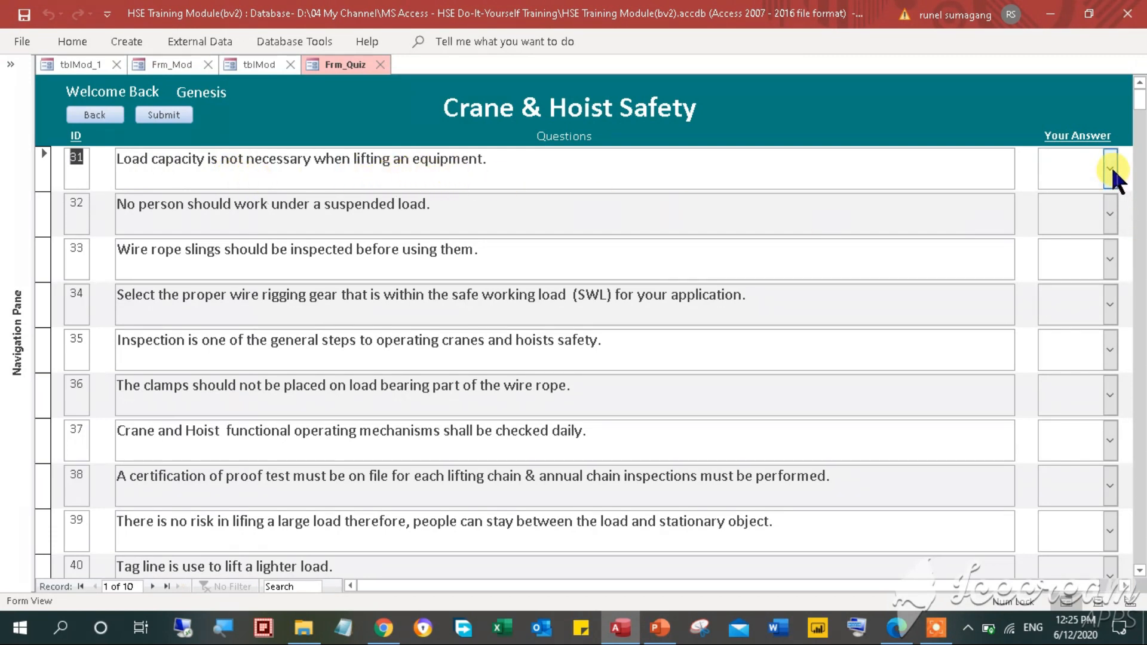
{"action": "left_click", "coordinate": [1108, 169]}
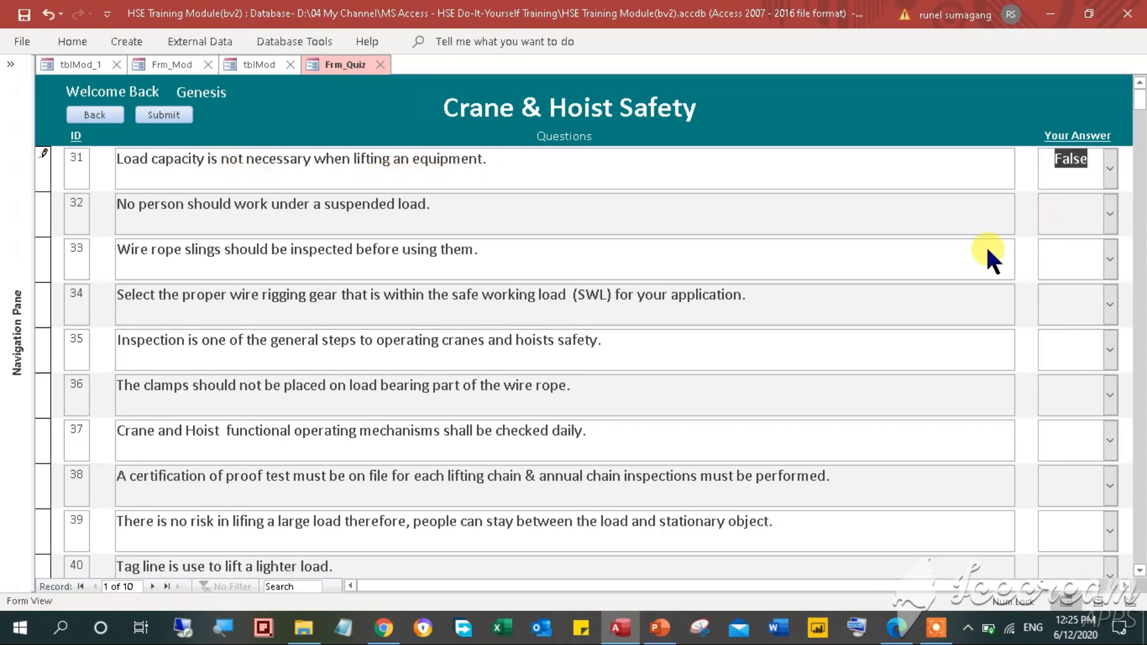
{"action": "mouse_move", "coordinate": [234, 237]}
{"action": "type", "text": "True"}
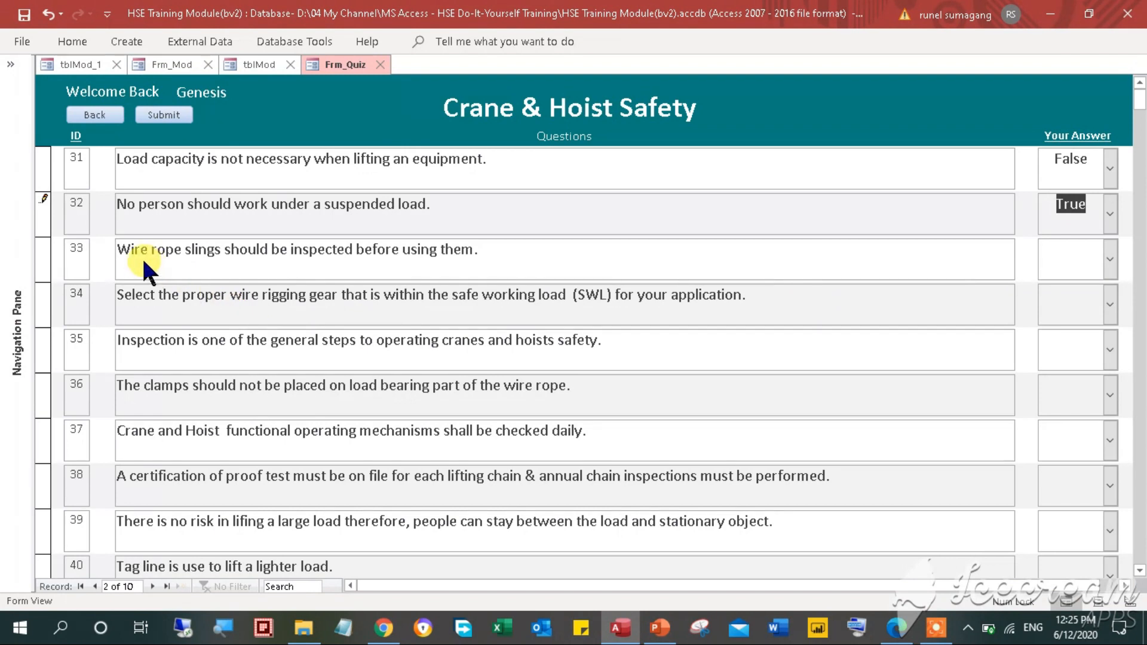
{"action": "mouse_move", "coordinate": [259, 294]}
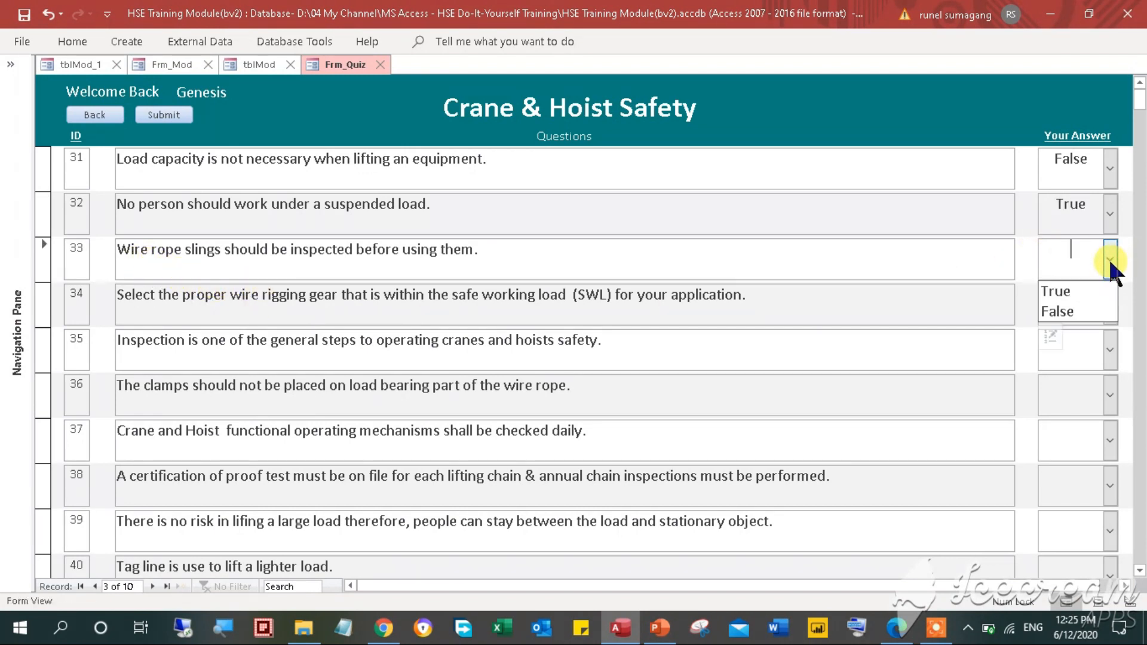
{"action": "left_click", "coordinate": [1055, 291]}
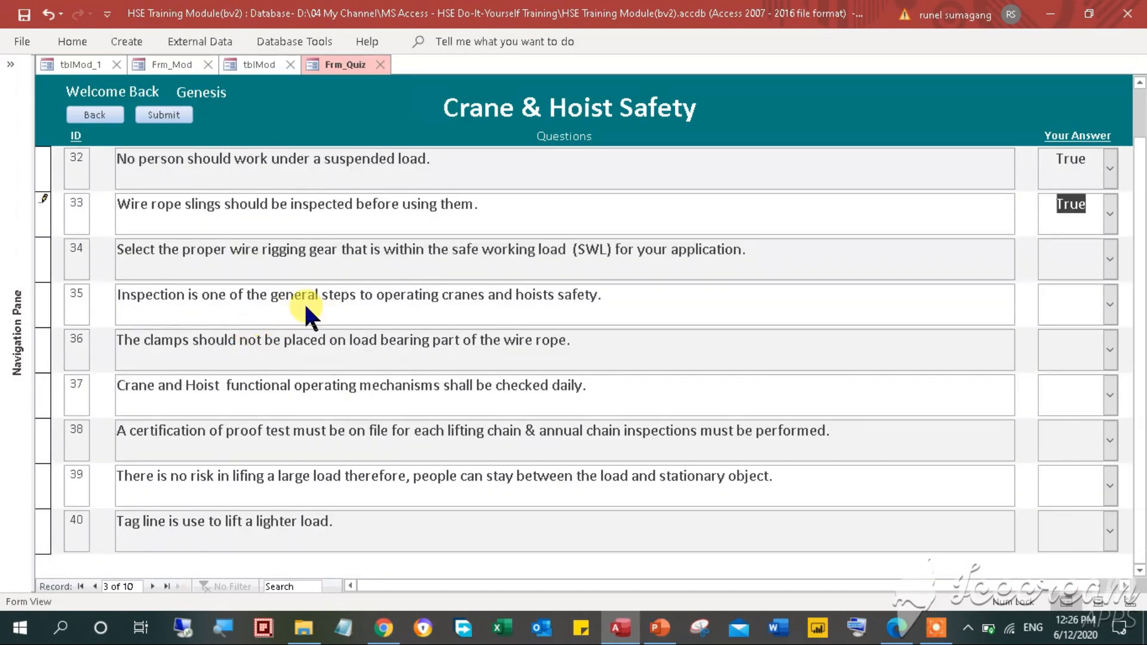
{"action": "mouse_move", "coordinate": [168, 275]}
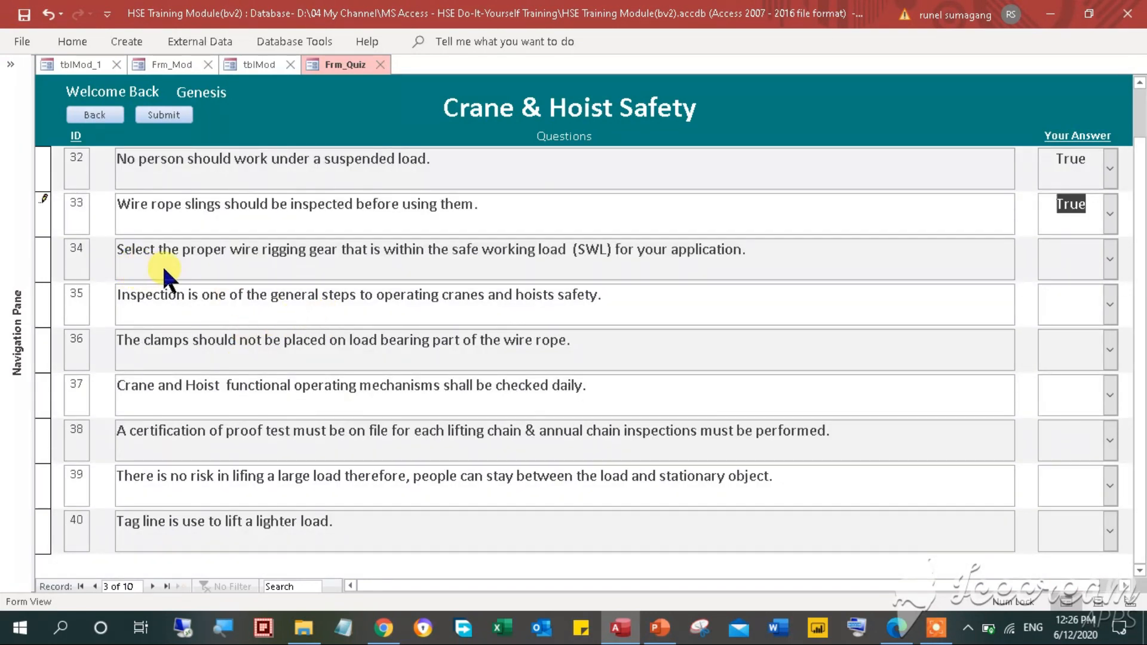
{"action": "mouse_move", "coordinate": [376, 285]}
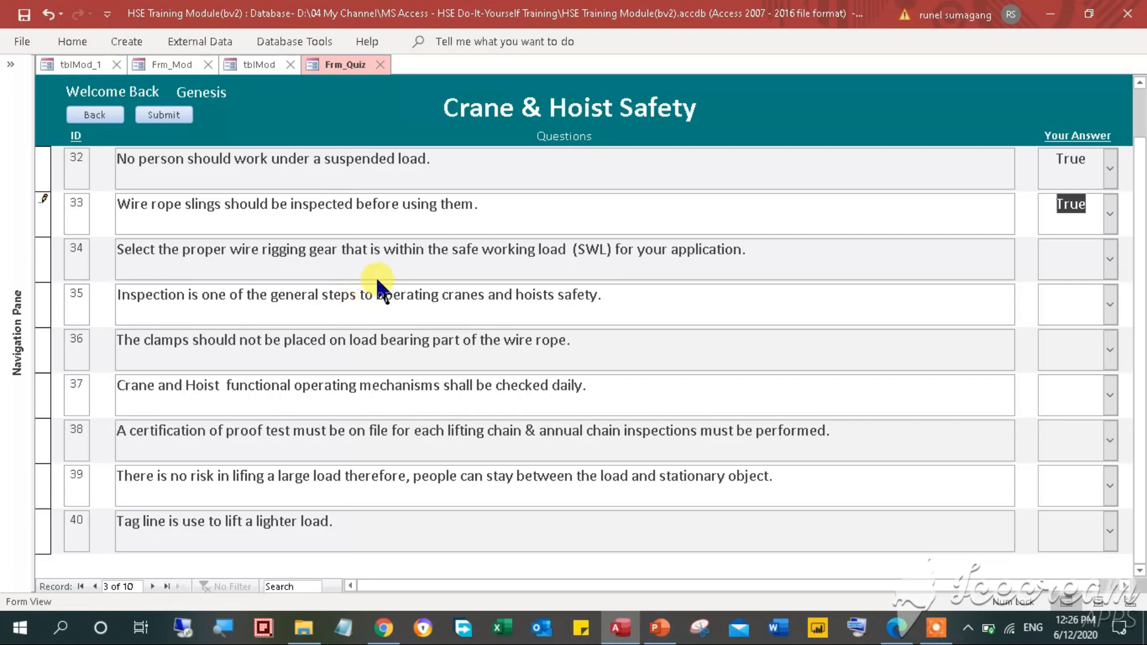
{"action": "mouse_move", "coordinate": [582, 267]}
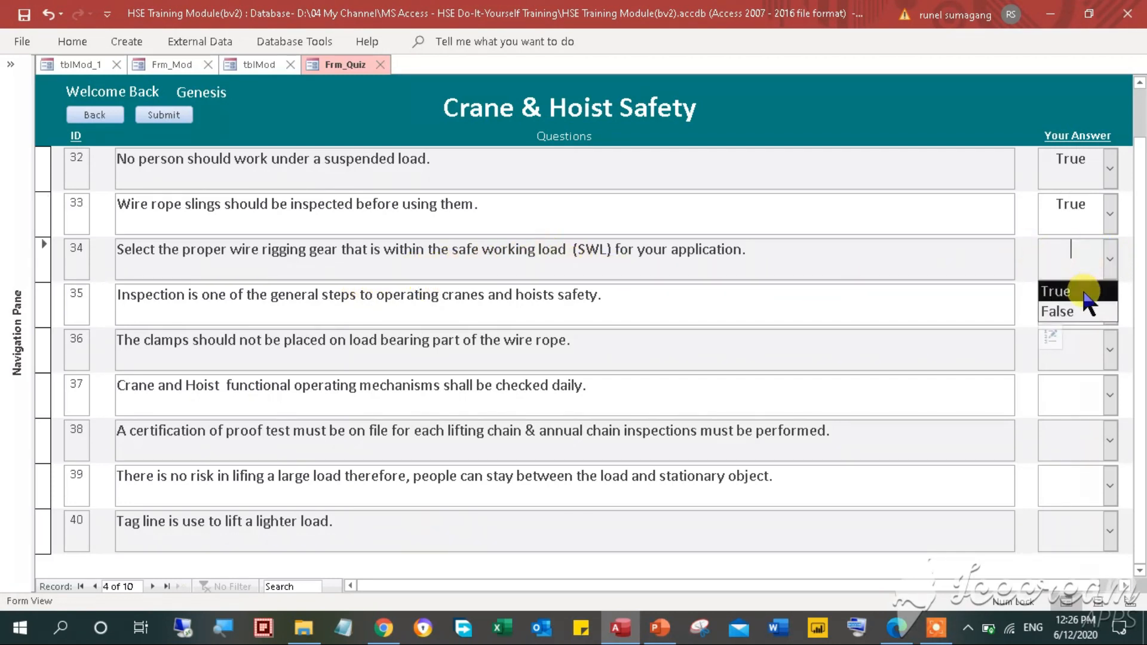
{"action": "left_click", "coordinate": [1055, 290]}
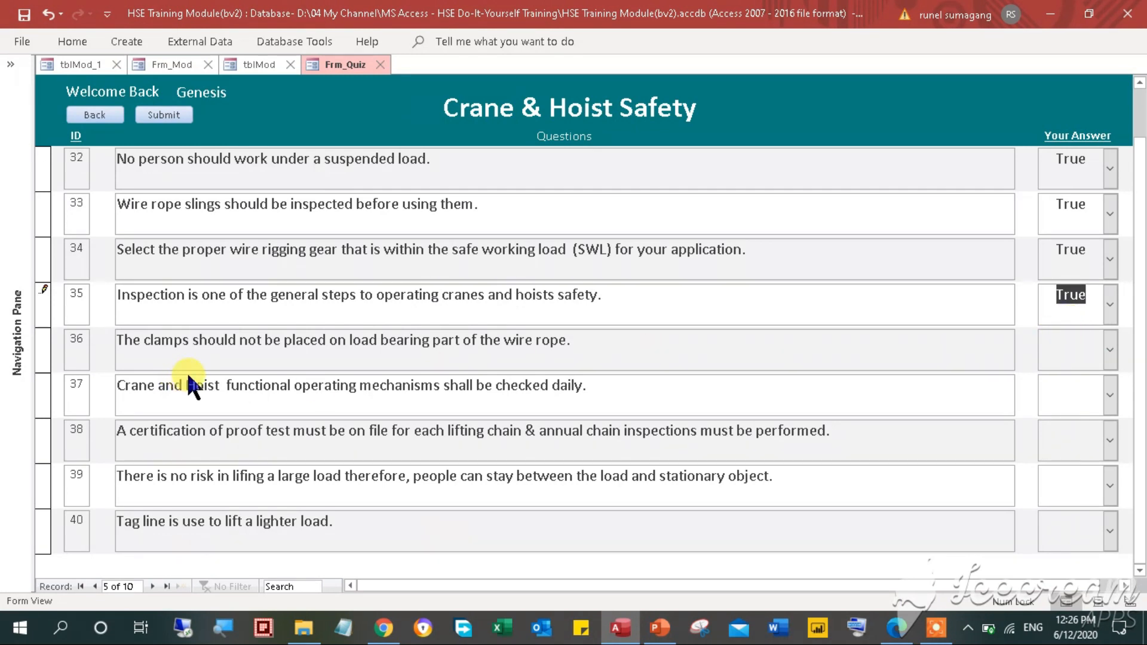
{"action": "mouse_move", "coordinate": [734, 380]}
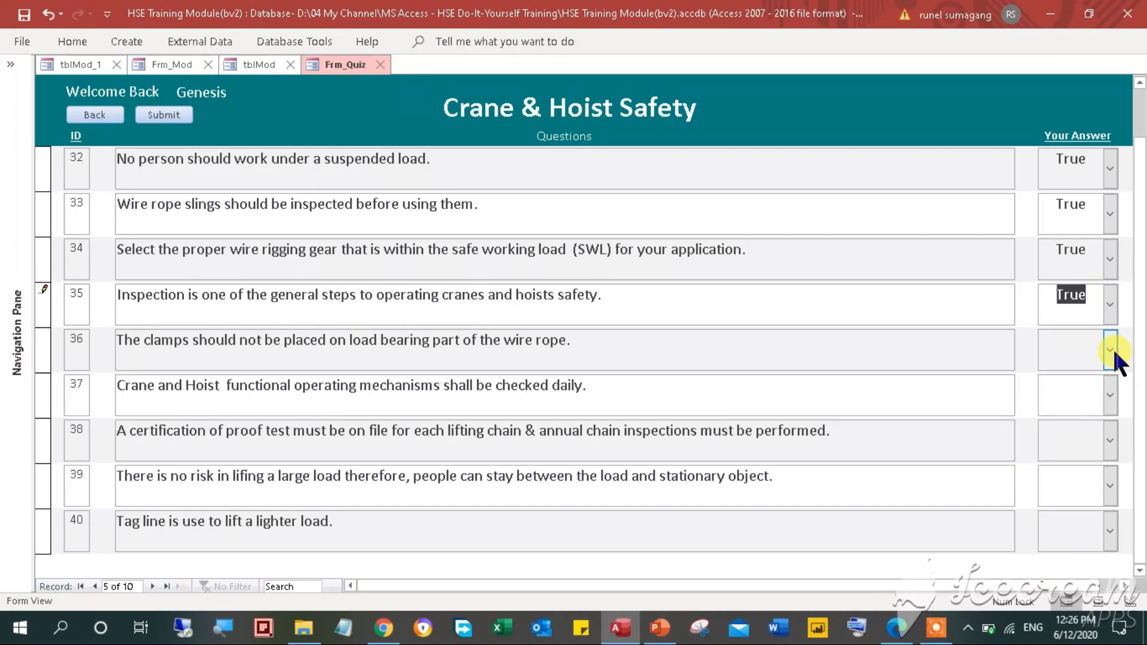
Answer questions 36–38 True and question 39 False.
{"action": "left_click", "coordinate": [1110, 349]}
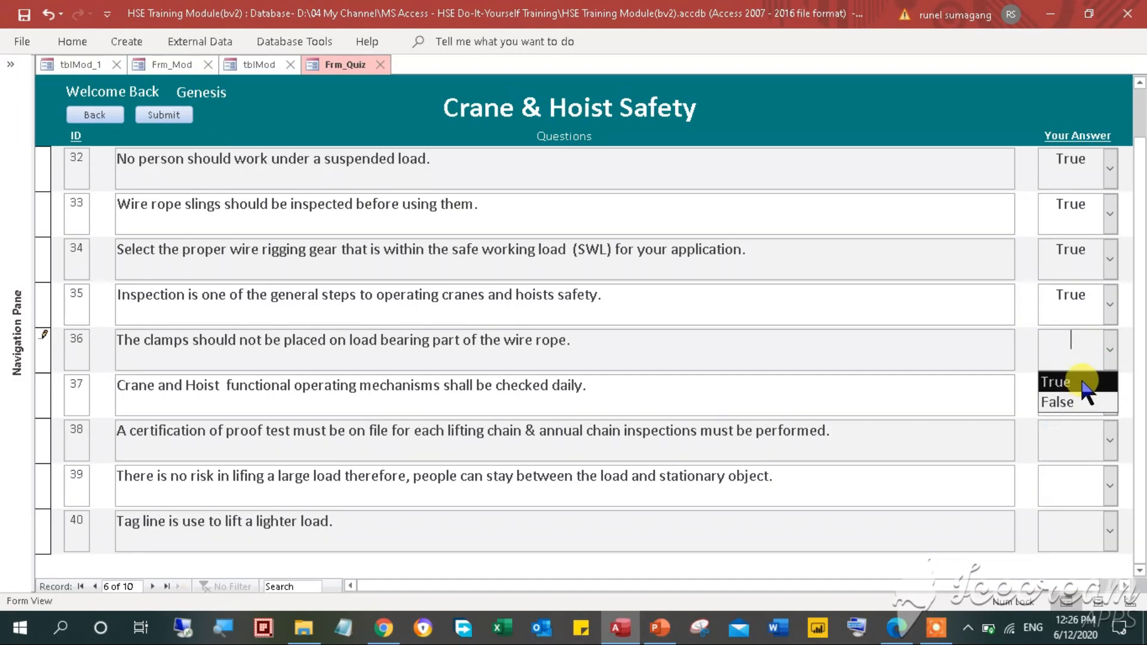
{"action": "left_click", "coordinate": [1054, 381]}
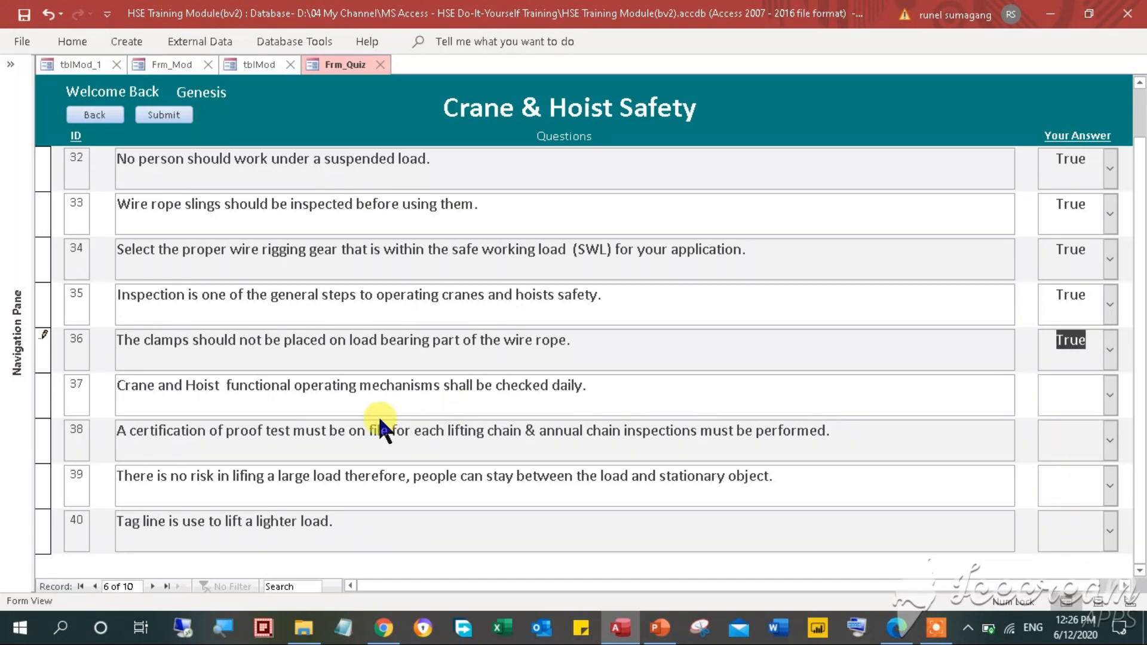
{"action": "mouse_move", "coordinate": [795, 479]}
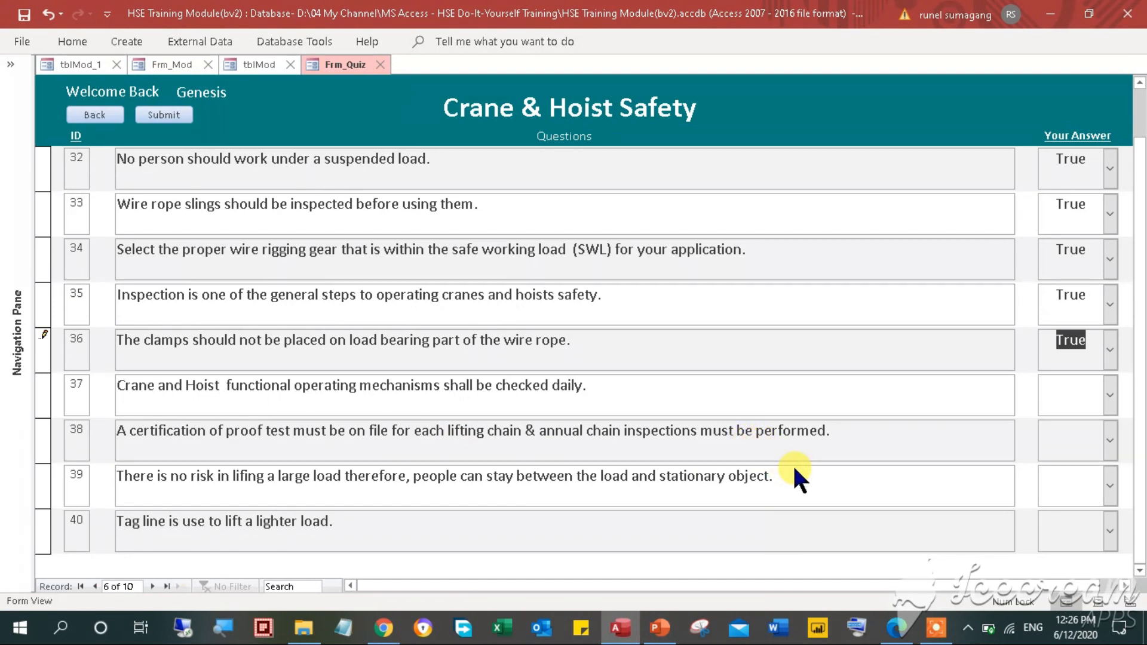
{"action": "mouse_move", "coordinate": [845, 479]}
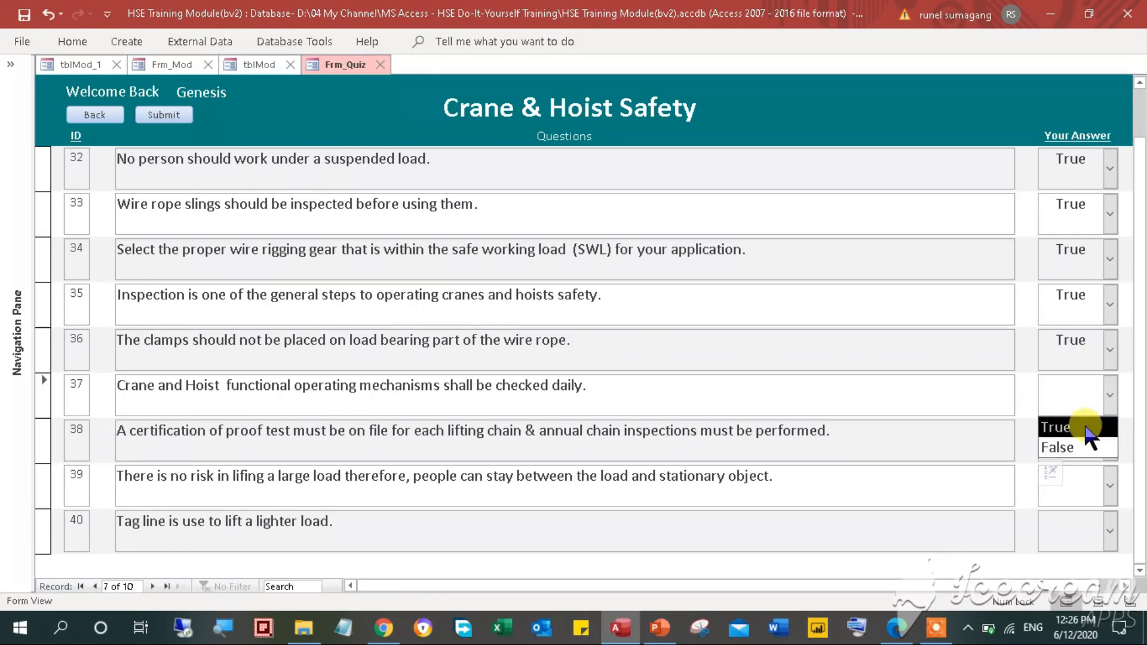
{"action": "left_click", "coordinate": [1057, 427]}
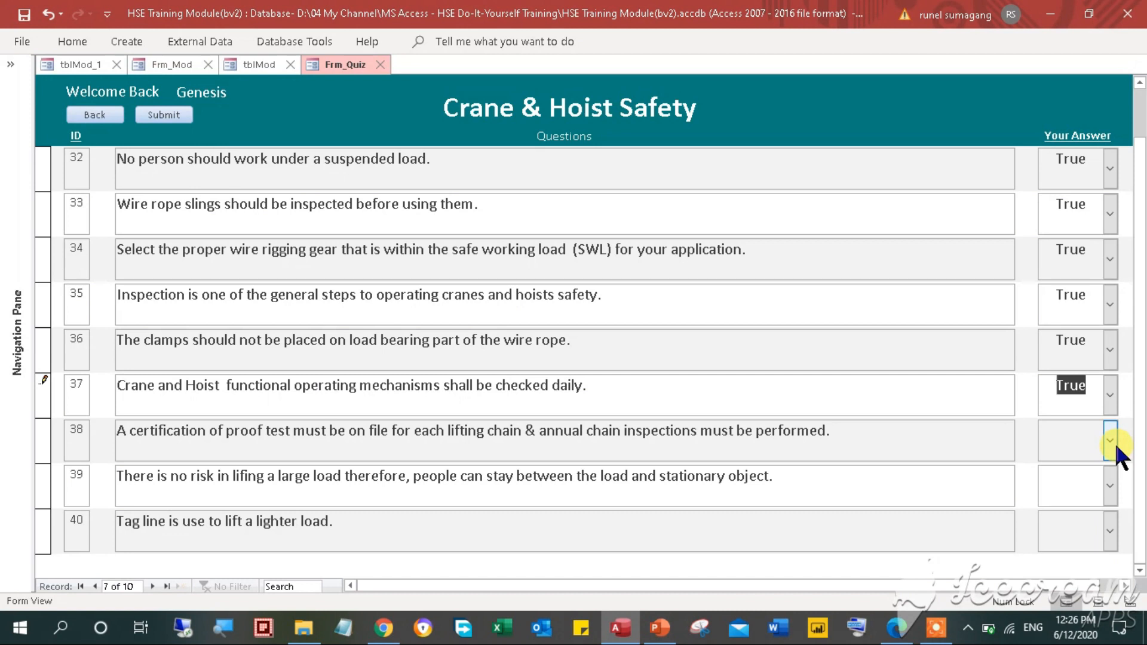
{"action": "left_click", "coordinate": [1109, 440]}
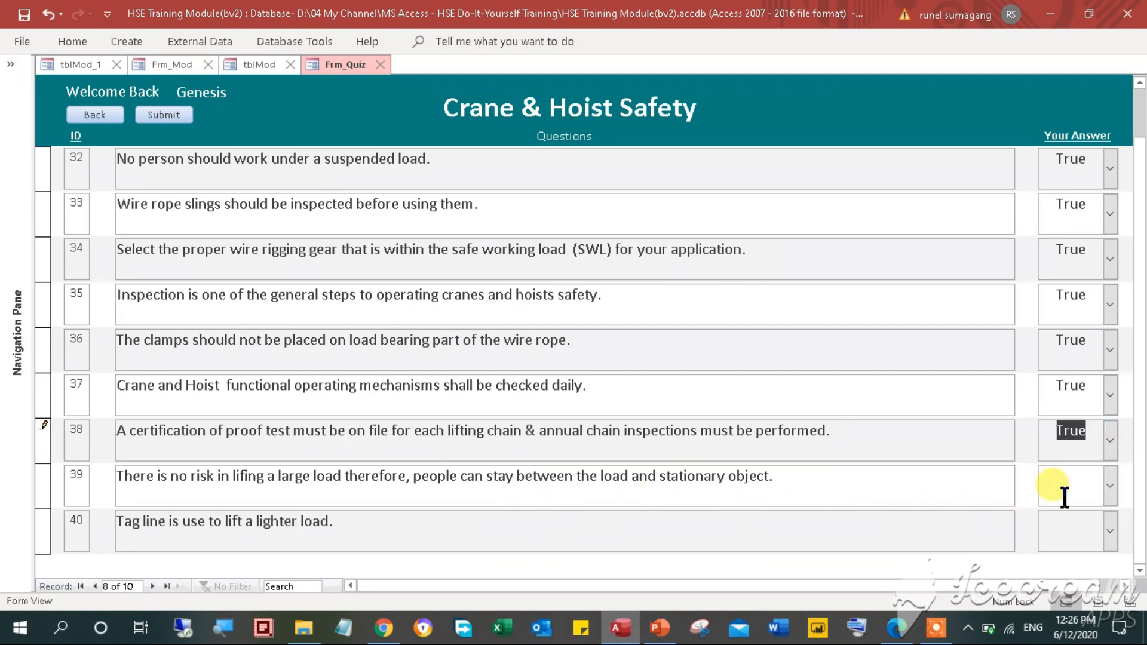
{"action": "left_click", "coordinate": [1108, 486]}
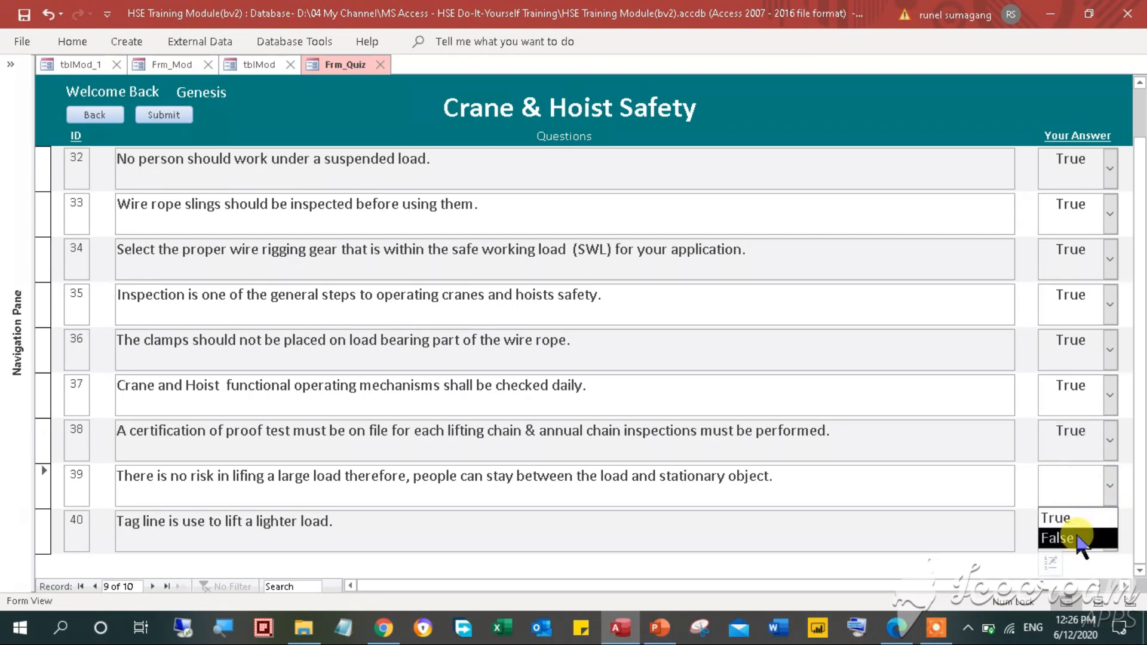
{"action": "left_click", "coordinate": [1054, 538]}
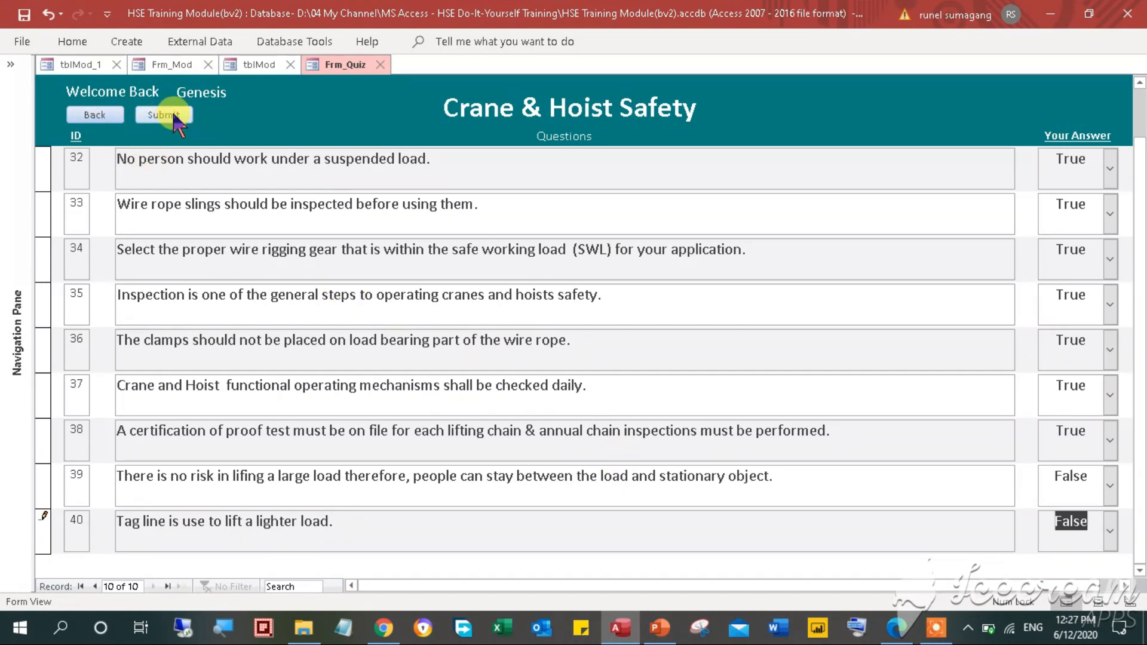
Submit the quiz to show Genesis's score of 10 with a Pass remark.
{"action": "left_click", "coordinate": [163, 115]}
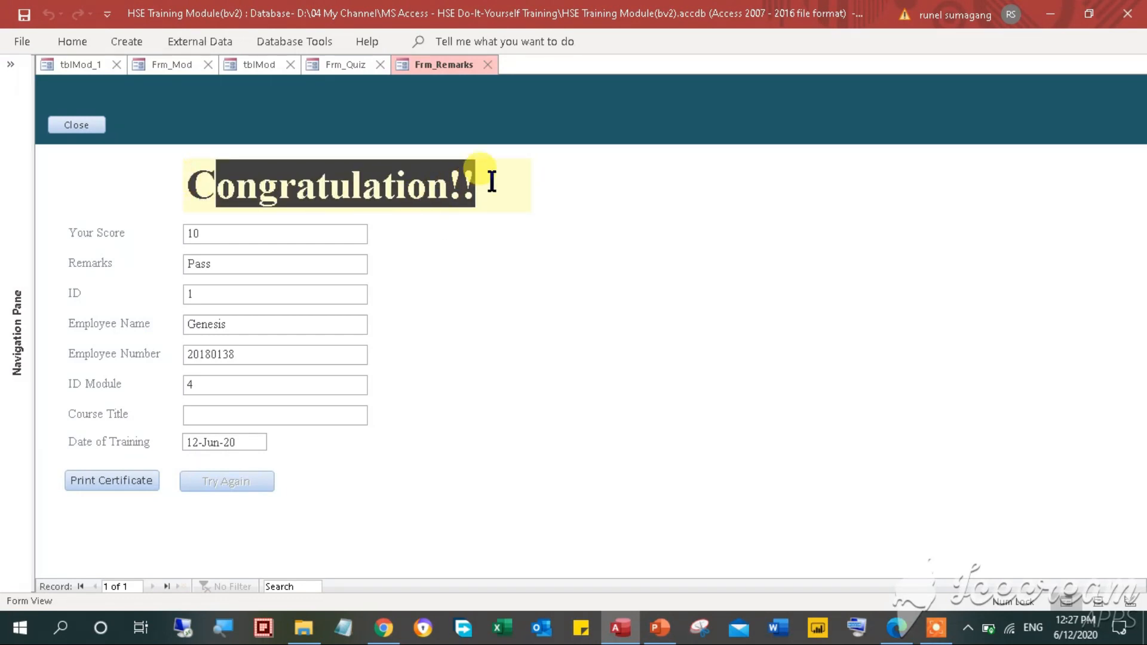
{"action": "mouse_move", "coordinate": [110, 248]}
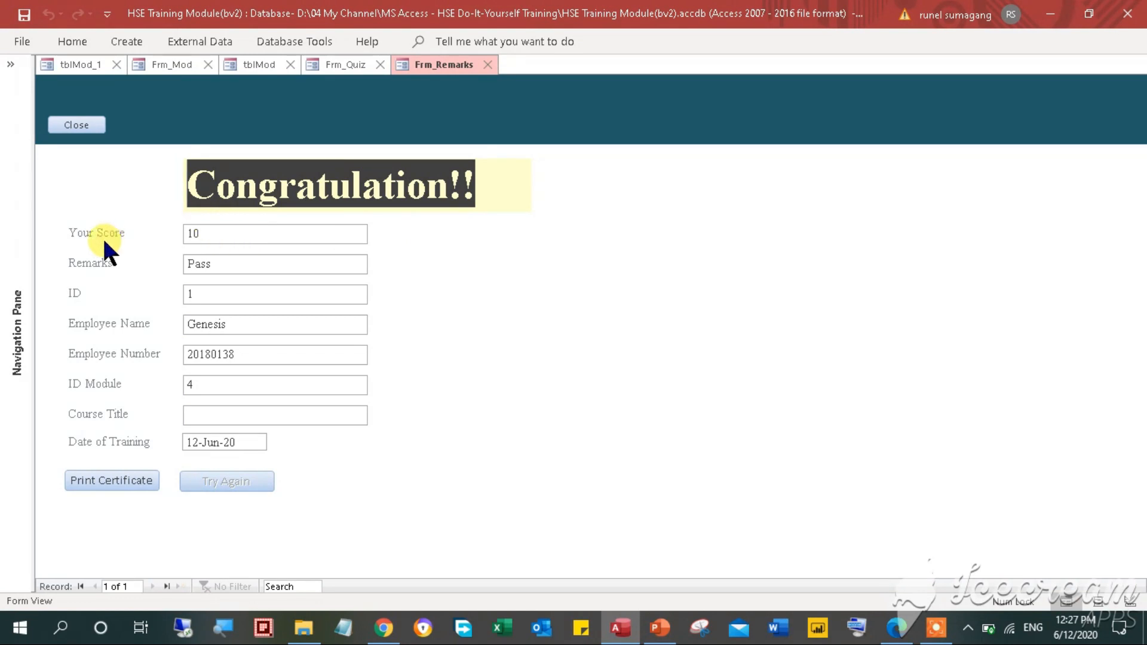
{"action": "mouse_move", "coordinate": [163, 293]}
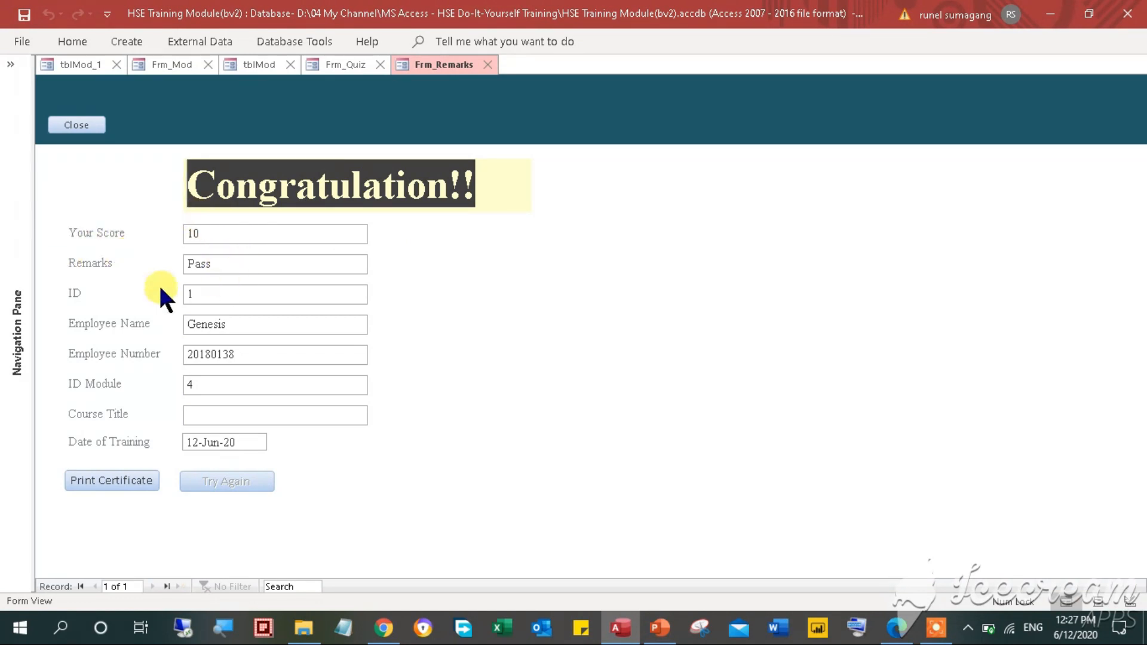
{"action": "mouse_move", "coordinate": [78, 358]}
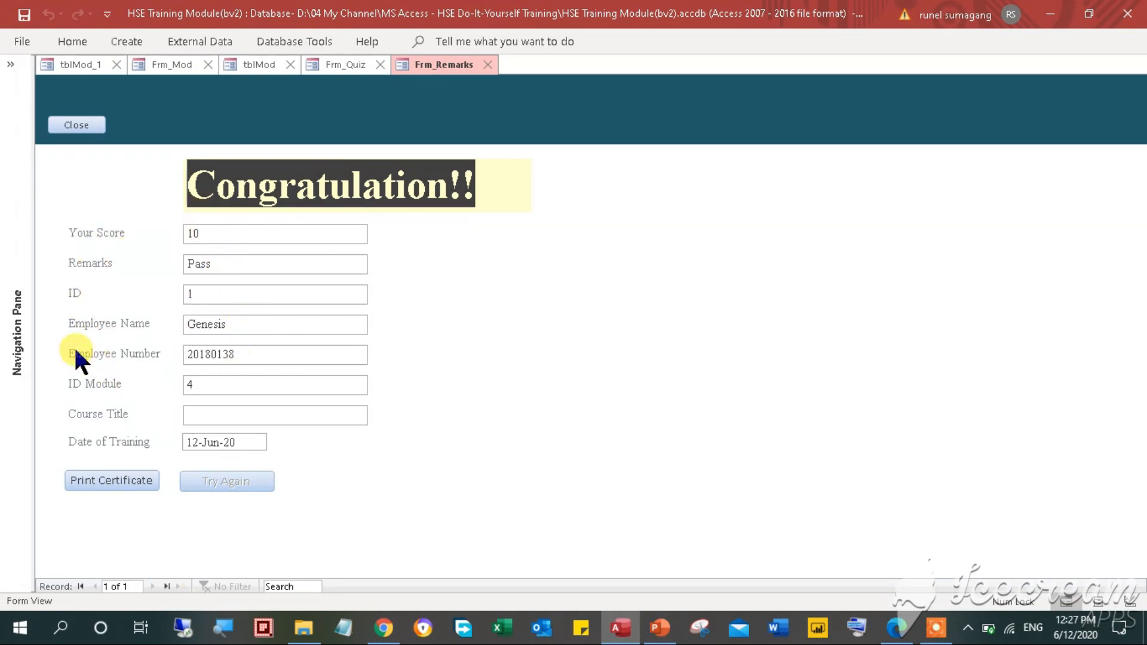
{"action": "mouse_move", "coordinate": [107, 417]}
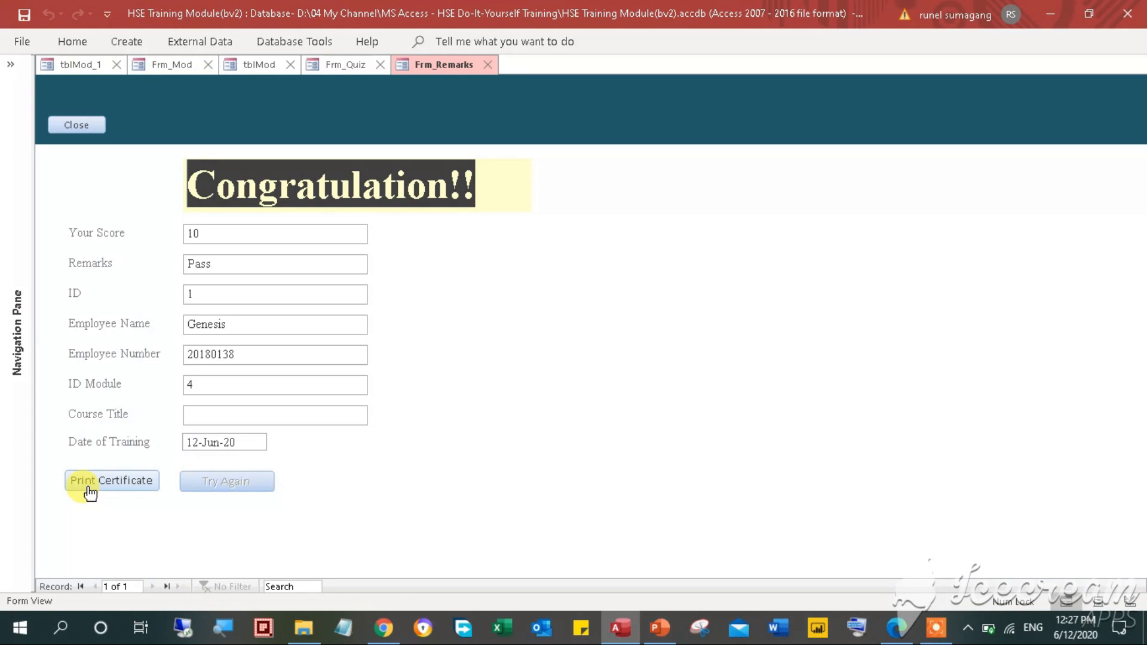
Preview the Crane & Hoist Safety Certificate of Completion report.
{"action": "left_click", "coordinate": [111, 480]}
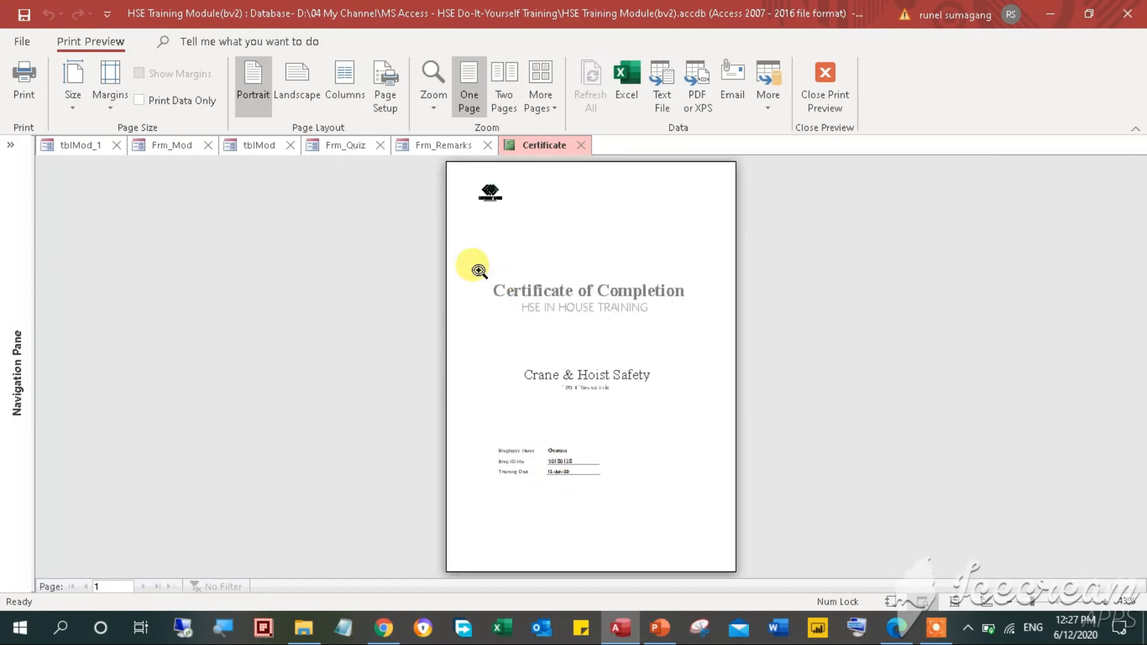
{"action": "mouse_move", "coordinate": [103, 120]}
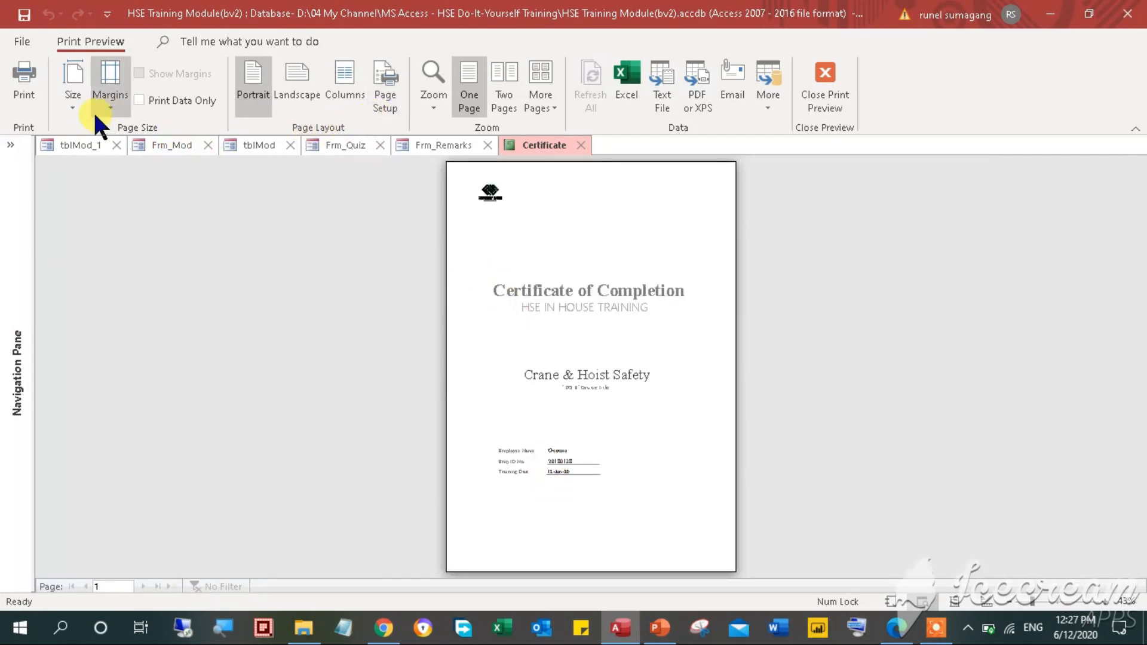
Print the certificate via Microsoft Print to PDF, saved in Downloads as Back and Lifting Safety Certificate.
{"action": "left_click", "coordinate": [24, 80]}
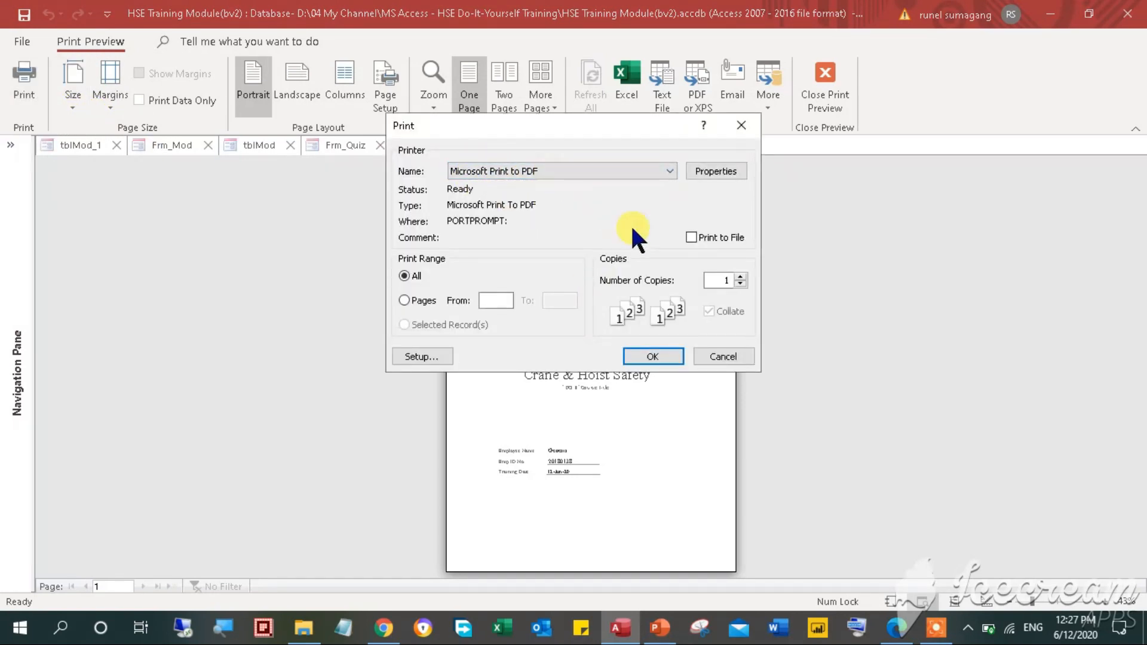
{"action": "left_click", "coordinate": [651, 356]}
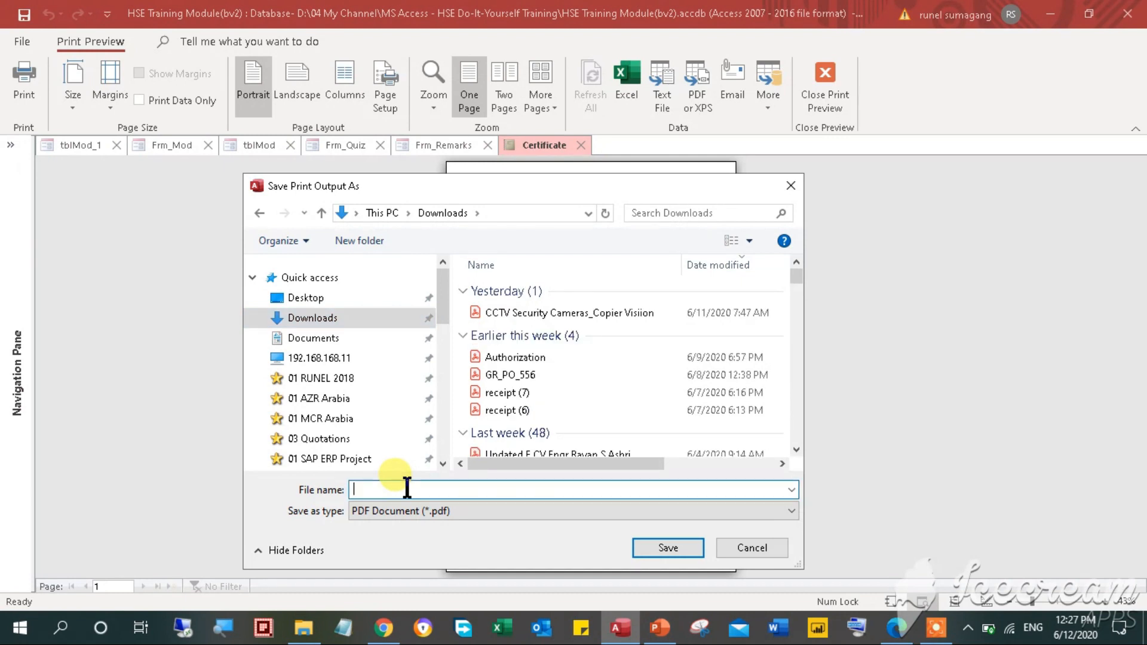
{"action": "type", "text": "Back and Lifting Safety"}
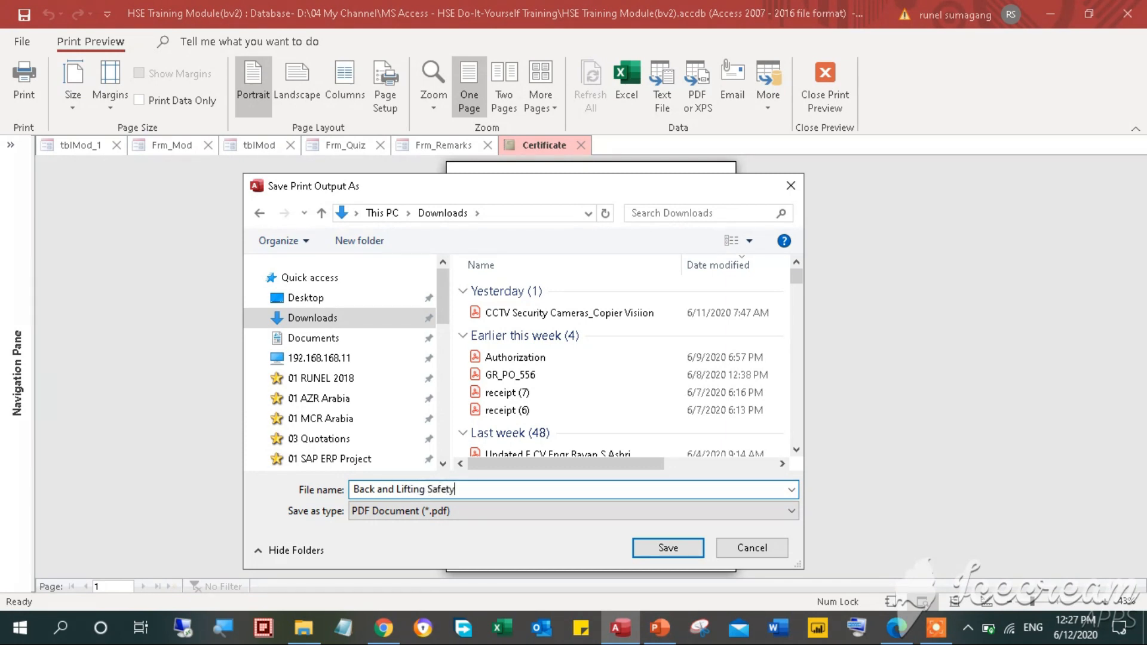
{"action": "type", "text": "Certificate"}
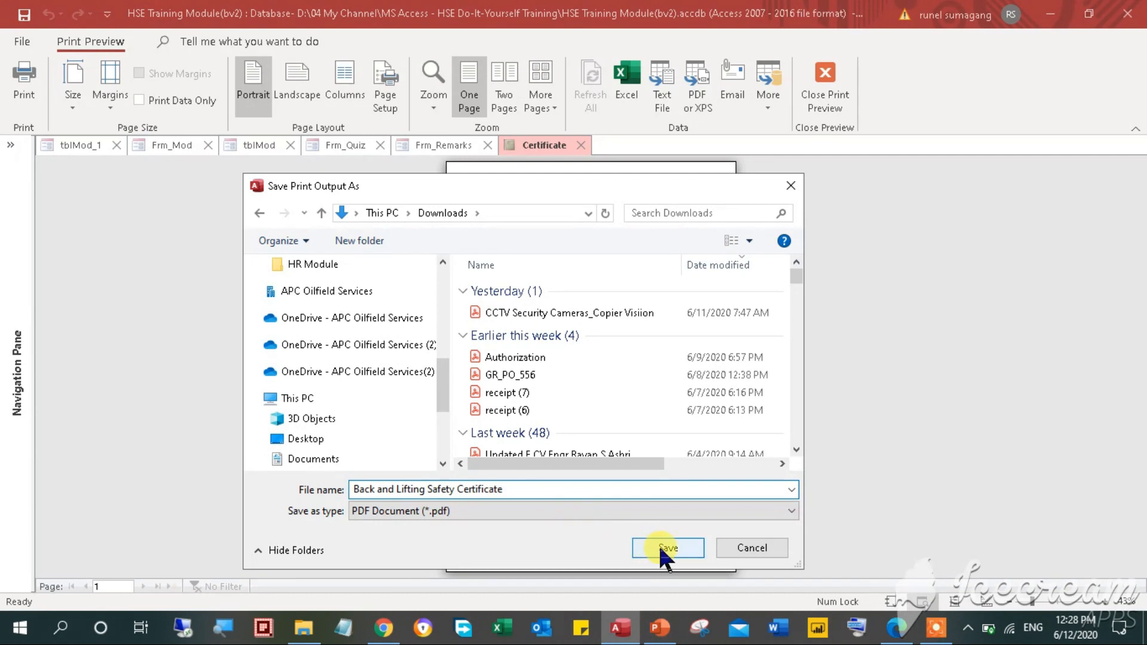
{"action": "left_click", "coordinate": [667, 547]}
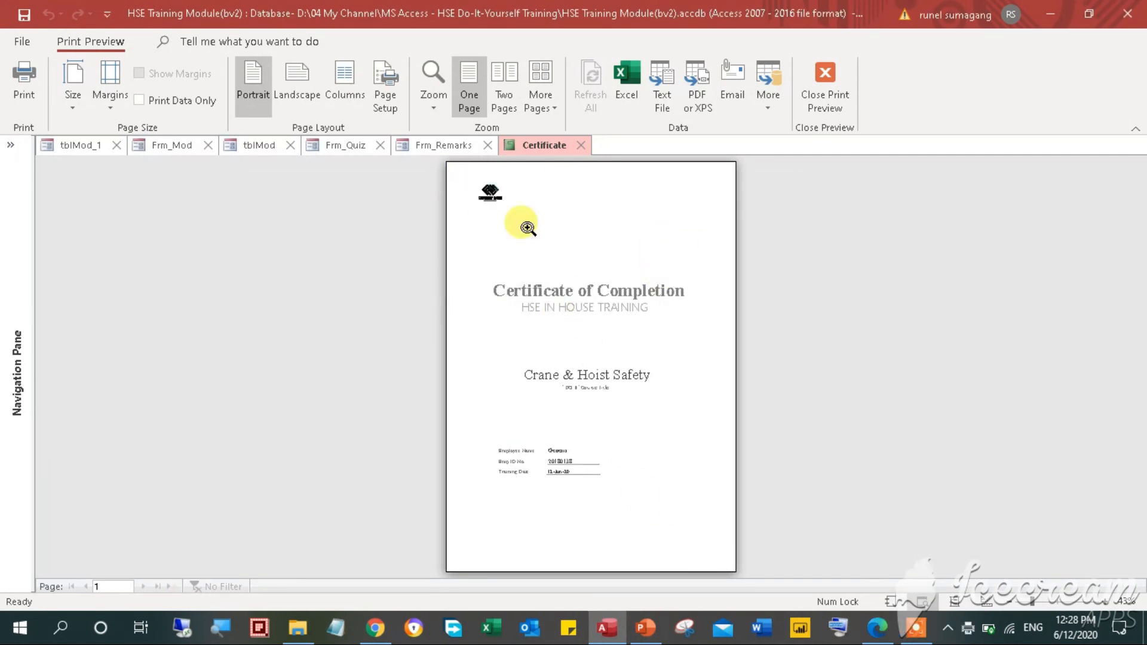
{"action": "mouse_move", "coordinate": [574, 194]}
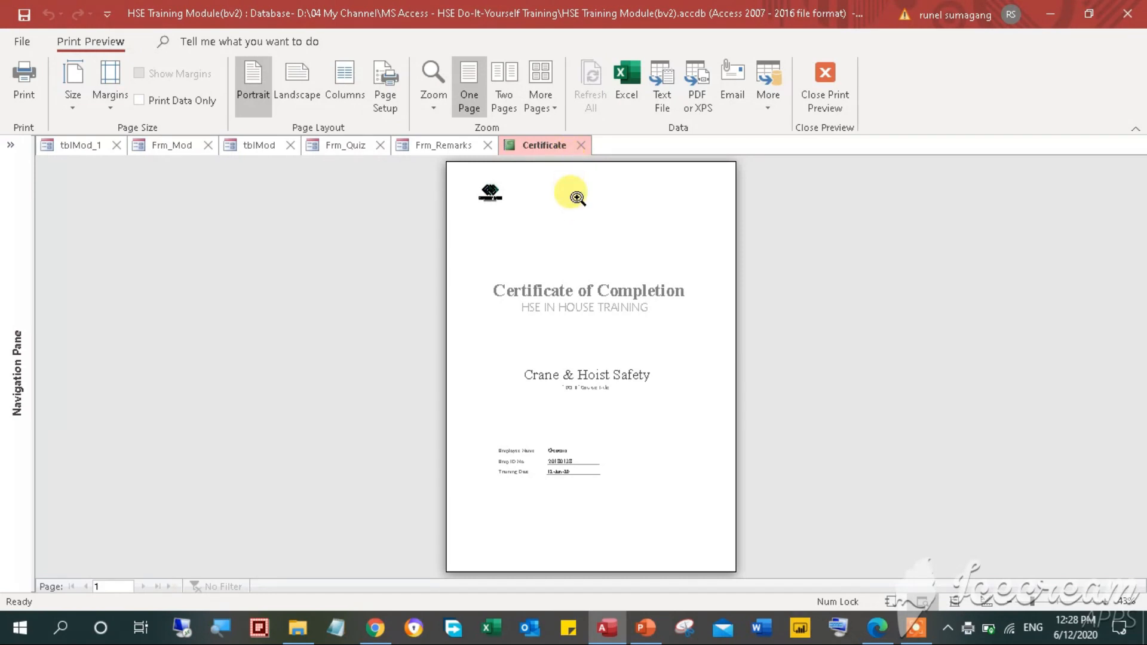
{"action": "mouse_move", "coordinate": [740, 483]}
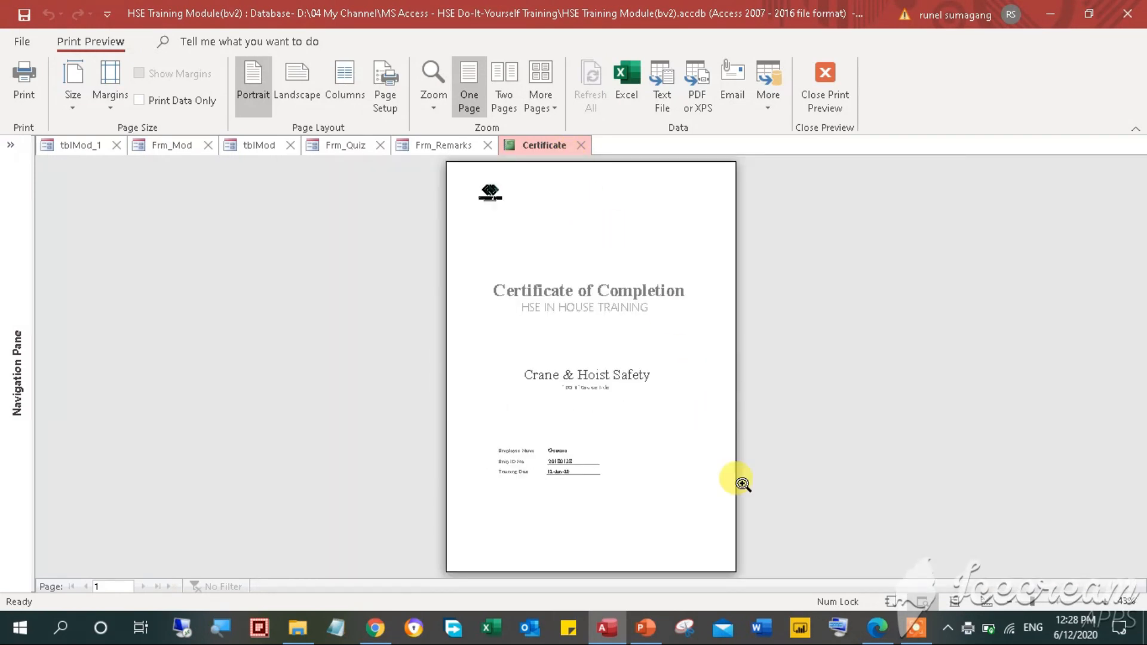